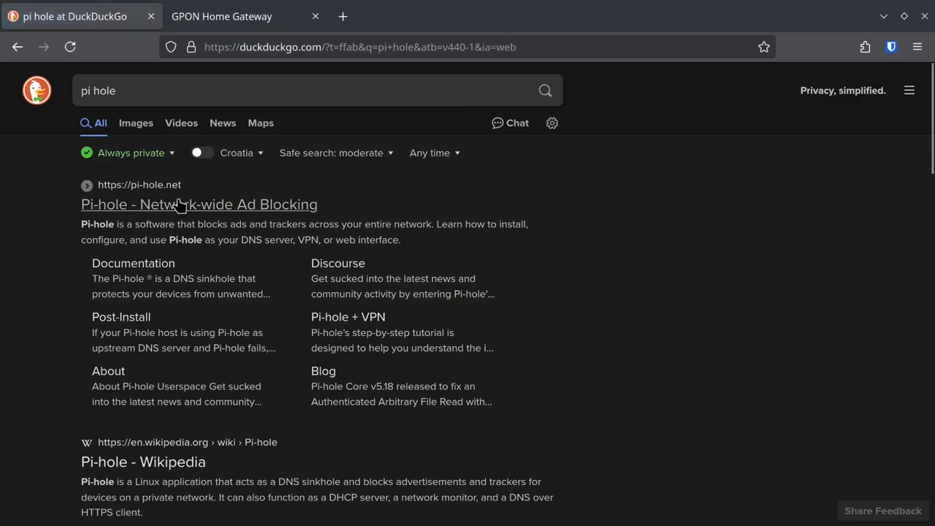
- Go to the Pi-hole project website from the search results
left_click(199, 204)
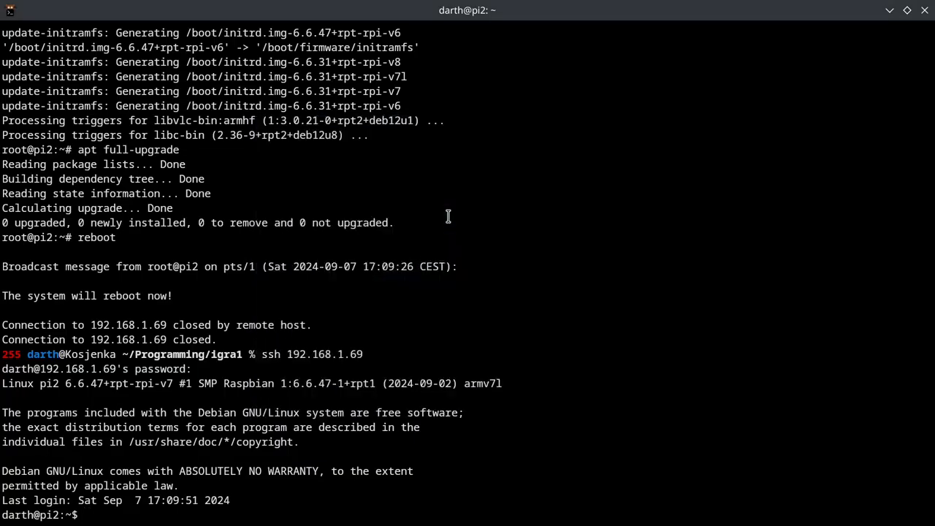
- Become root with sudo su -, start the Pi-hole install script via curl, and acknowledge the donation notice
type("sud")
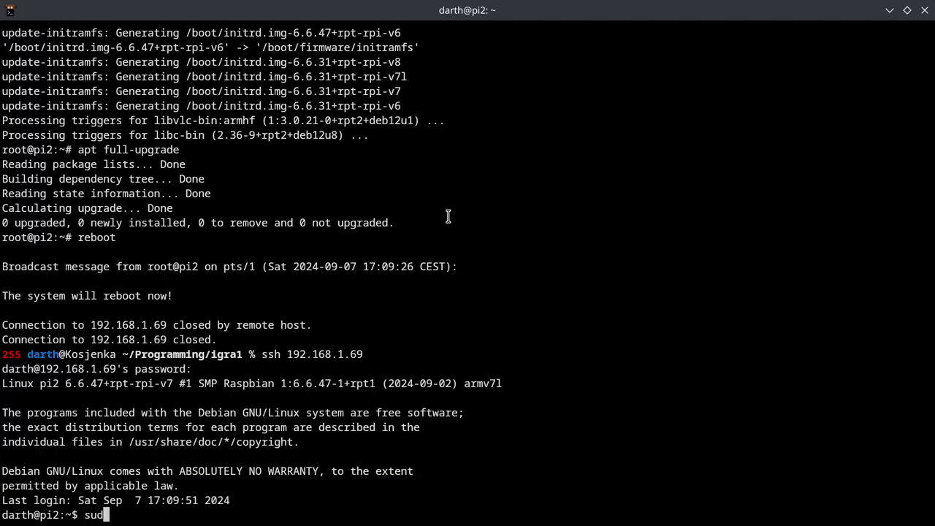
key("Return")
type("curl -sSL https://install.pi-hole.net | bash")
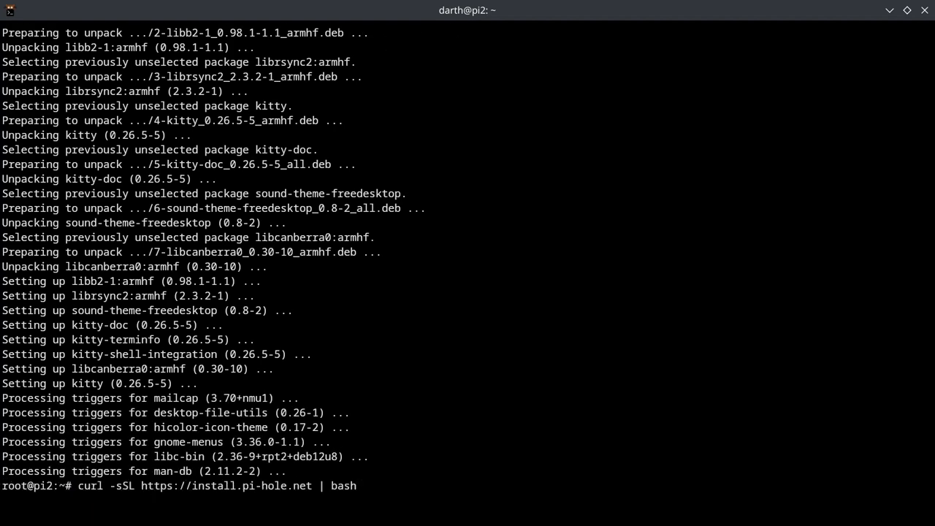
key("Return")
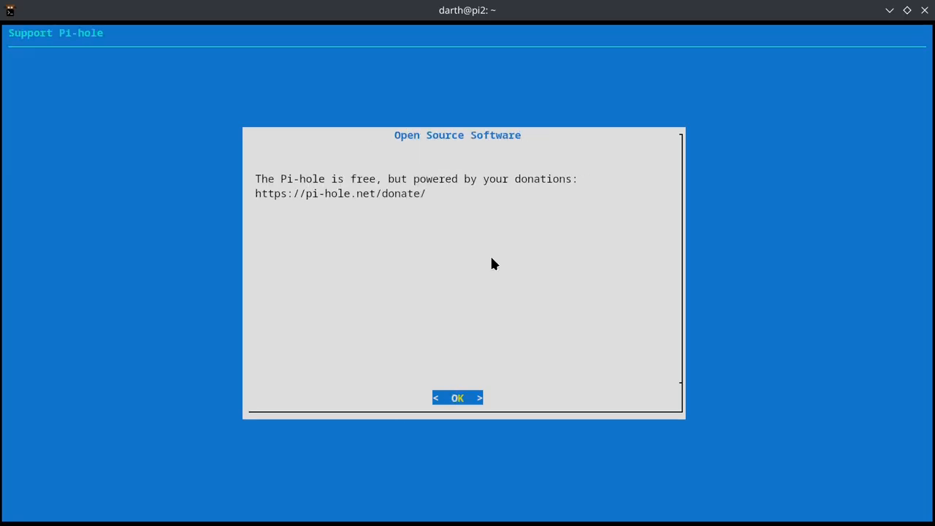
left_click(457, 398)
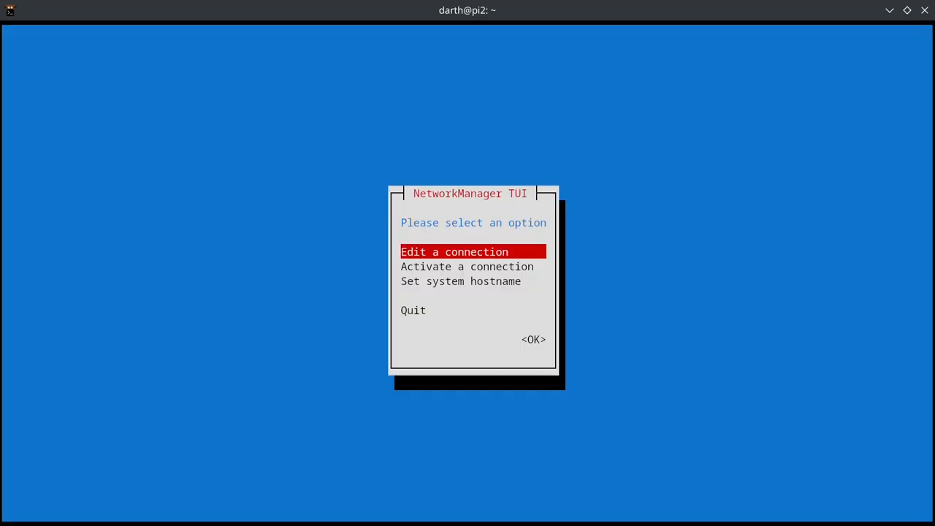
- Edit the wired connection and switch its IPv4 configuration to Manual, revealing the address fields
left_click(533, 339)
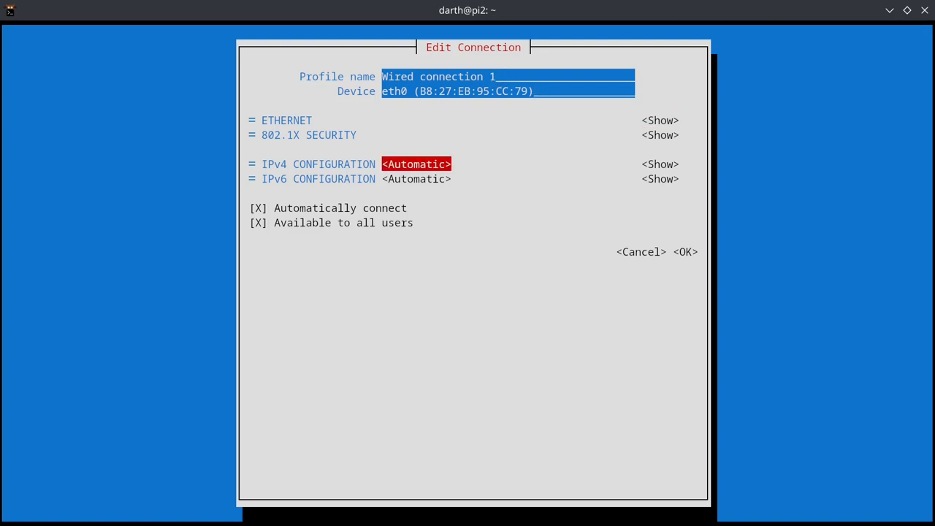
left_click(415, 163)
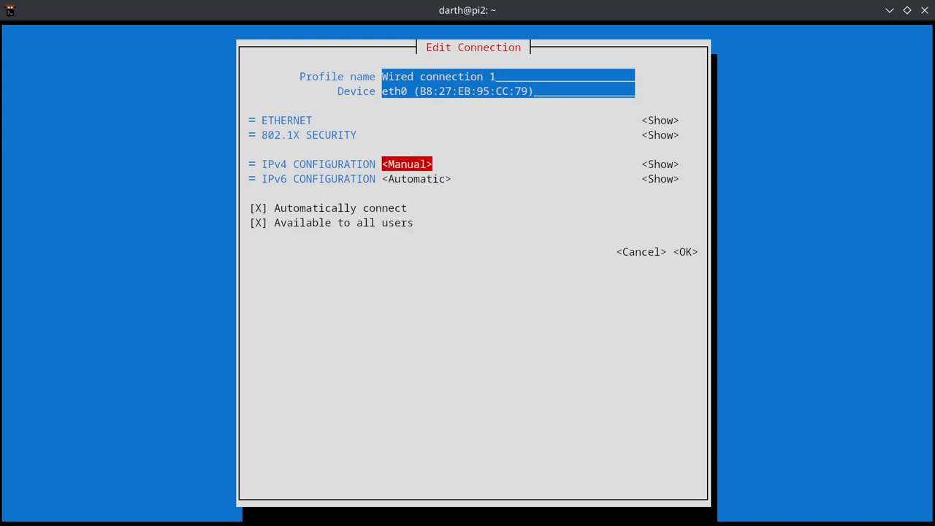
left_click(658, 164)
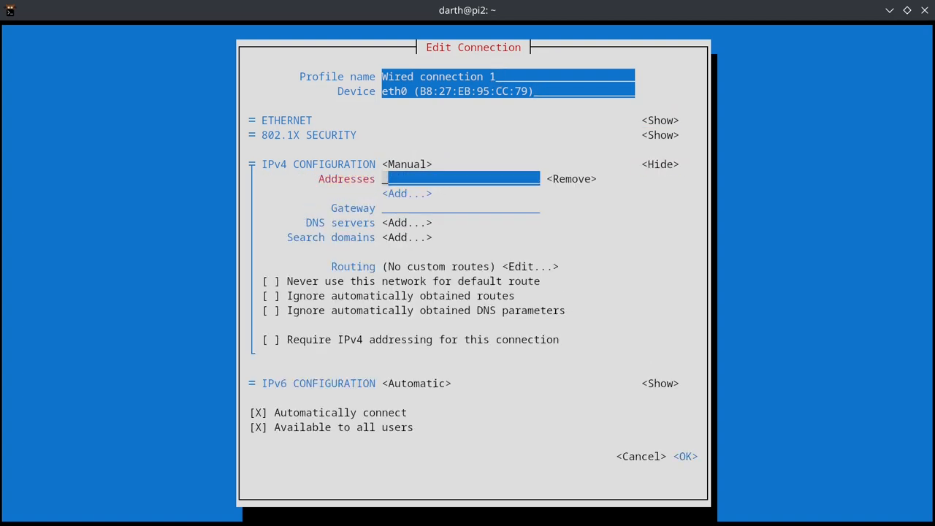
- Enter address 192.168.1.10, gateway 192.168.1.254 and DNS 1.1.1.1, then quit NetworkManager
type("192.168.1.10")
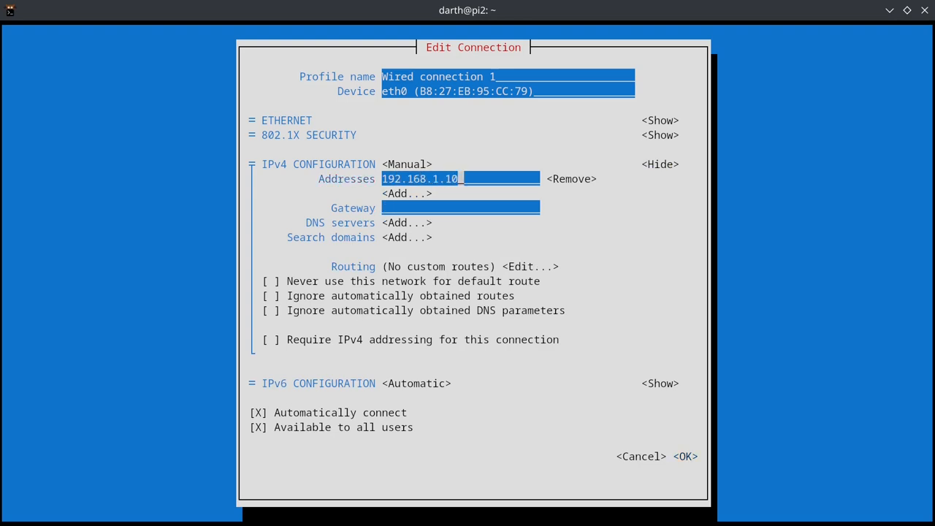
type("192.168.1.")
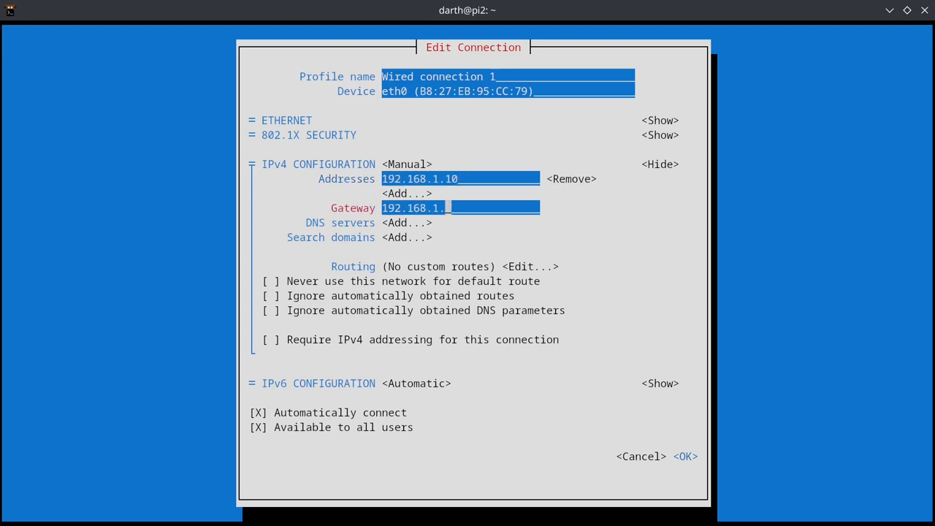
type("254")
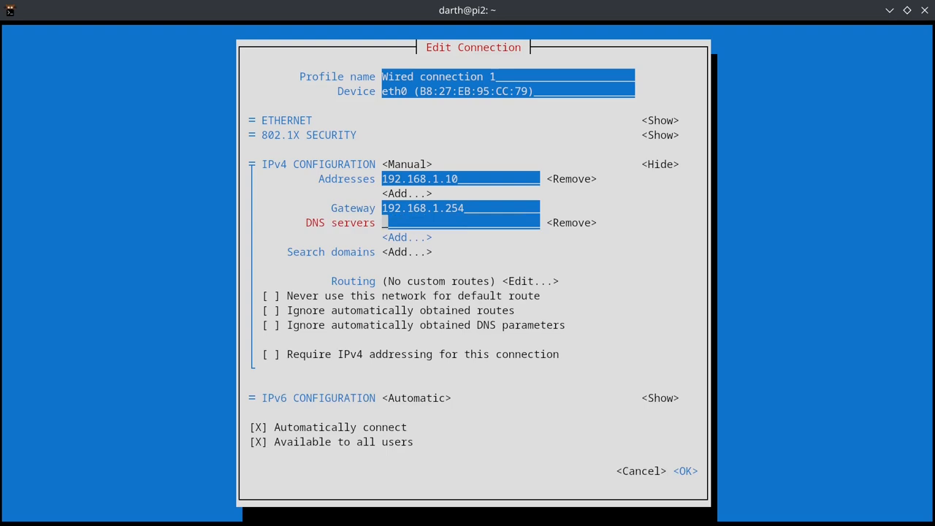
type("1.1")
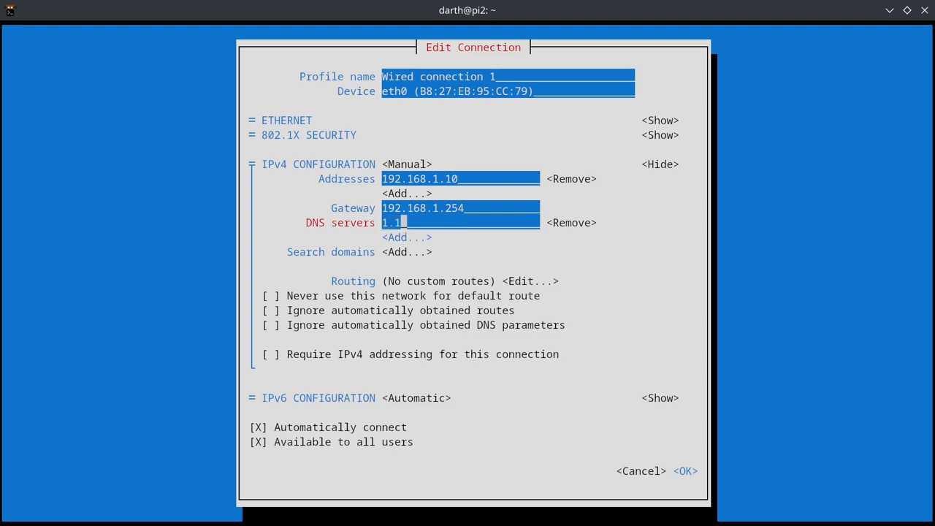
type(".1.1")
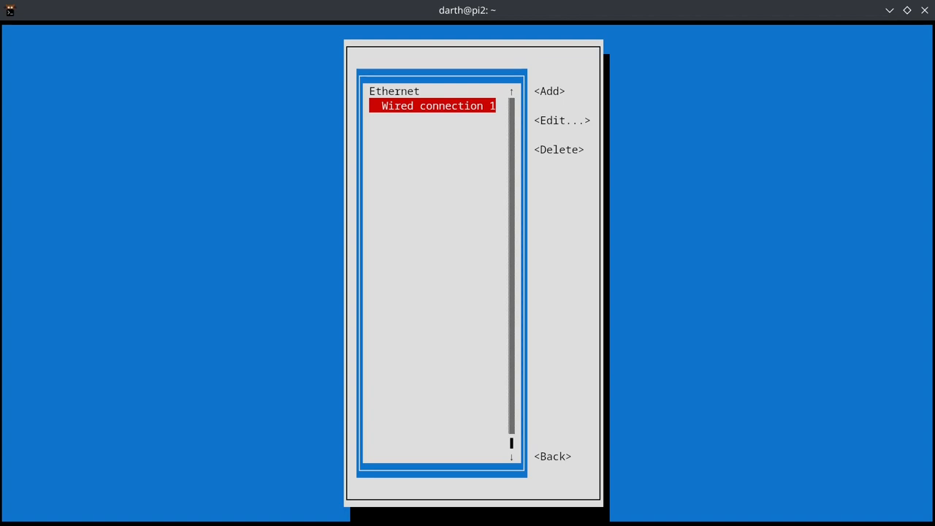
left_click(552, 456)
type("reboot")
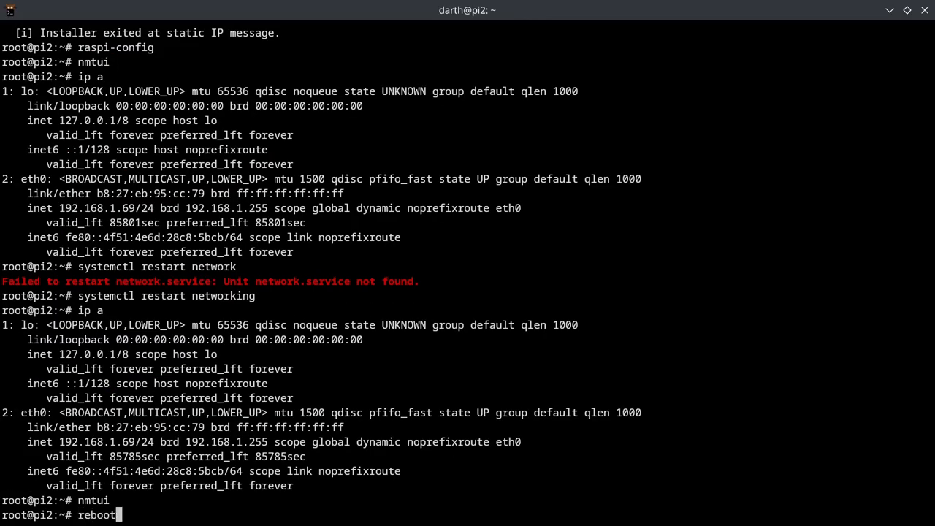
- Reboot the Pi, reconnect over SSH at 192.168.1.10 and run apt update
key("Return")
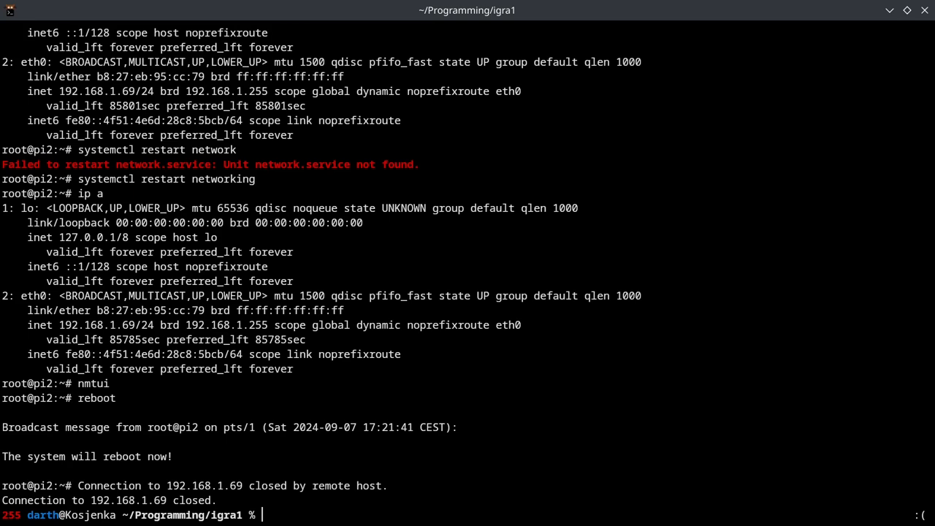
type("ssh 192.168.1.10")
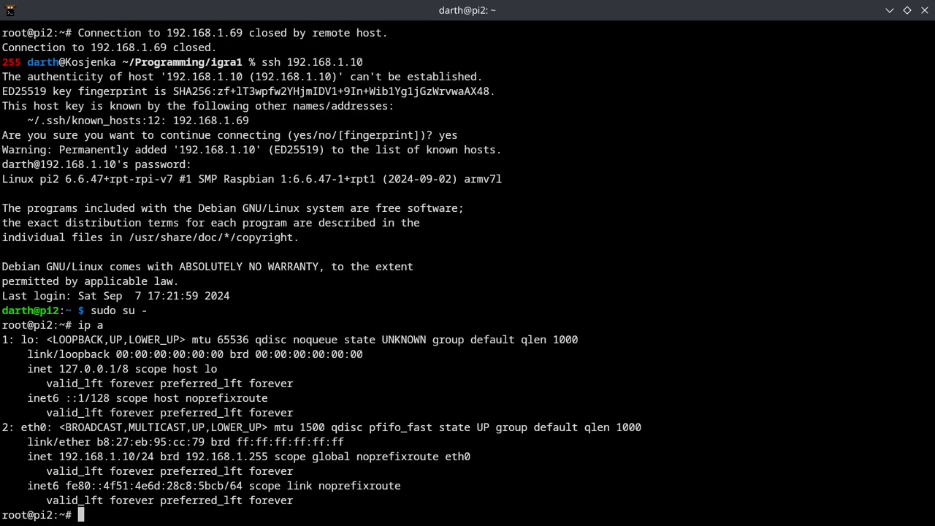
type("apt update")
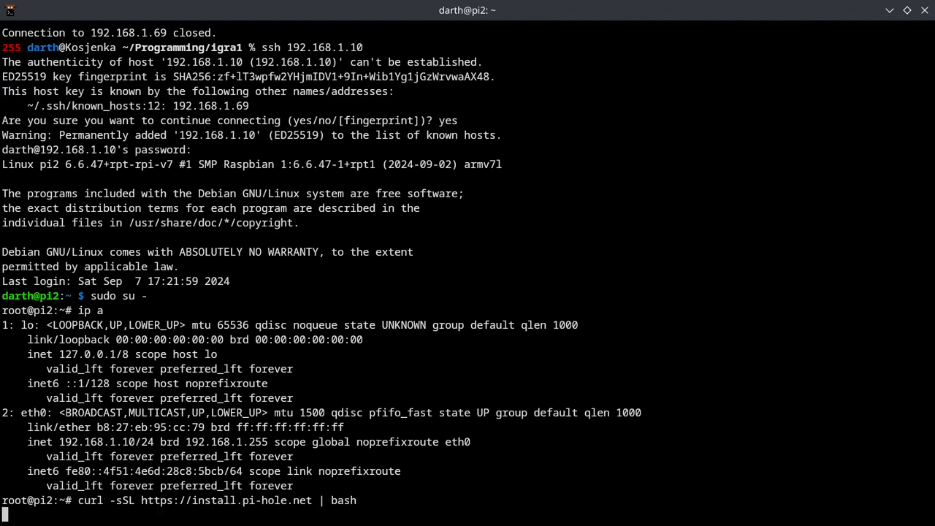
- Run the Pi-hole installer, choosing Cloudflare as upstream DNS and including the admin web interface
key("Return")
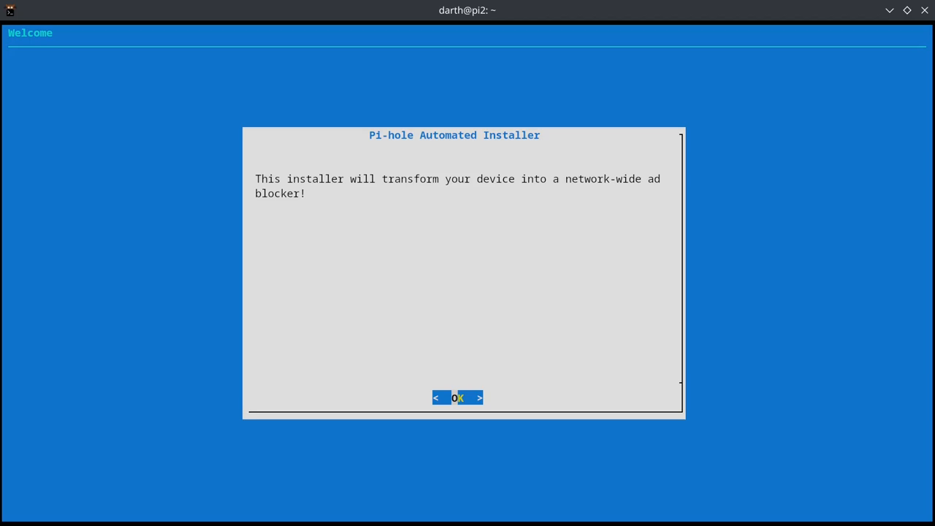
left_click(458, 397)
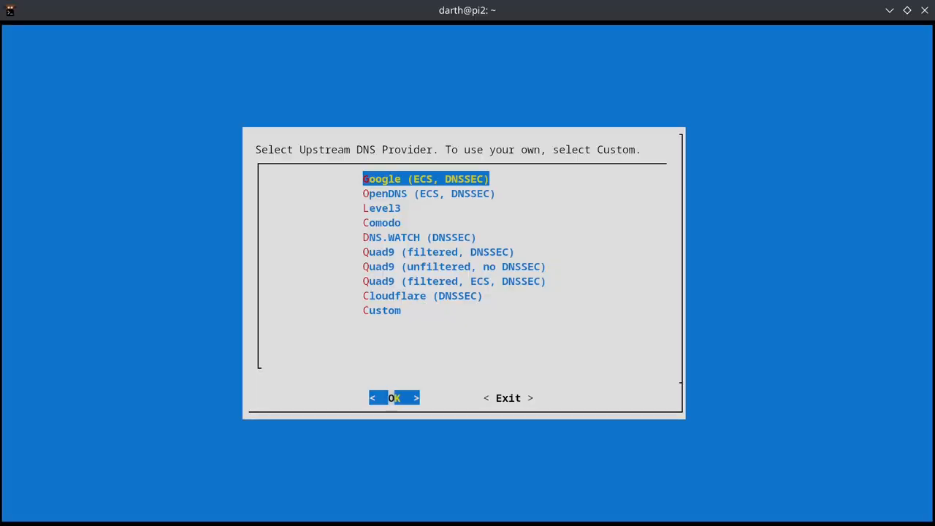
left_click(394, 397)
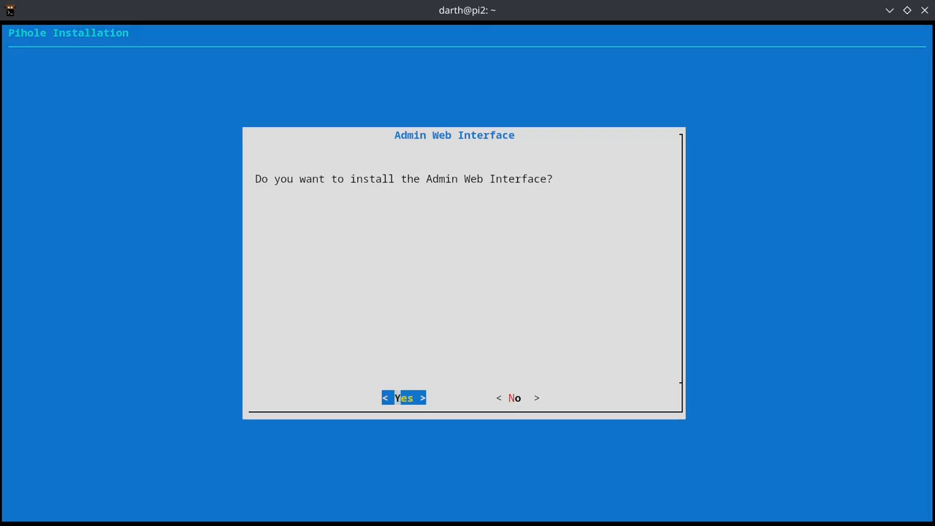
left_click(403, 397)
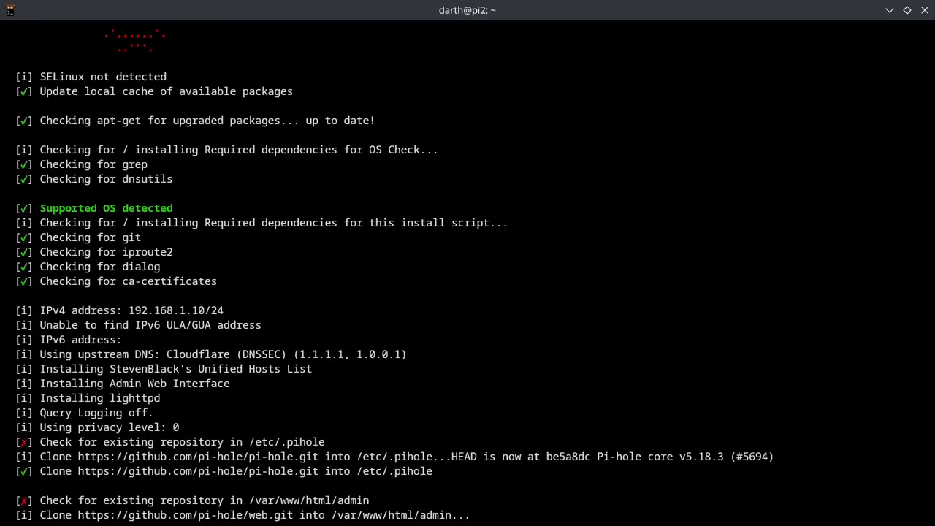
- Scroll through the installer output as it builds the gravity blocklist database
scroll("down", 3)
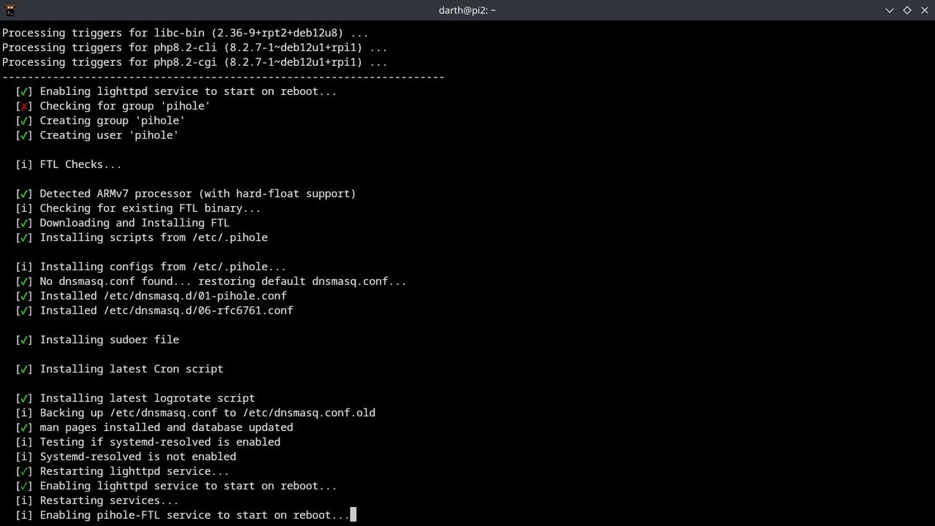
scroll("down", 3)
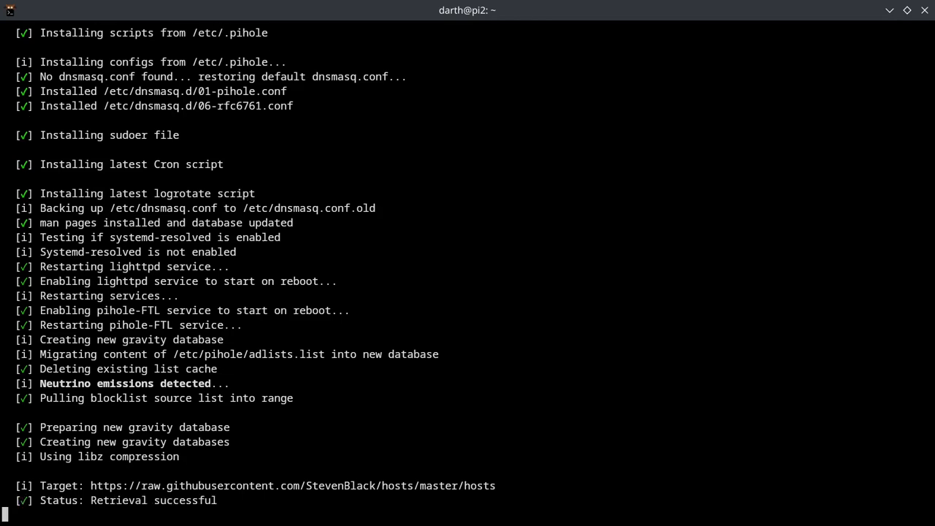
scroll("down", 3)
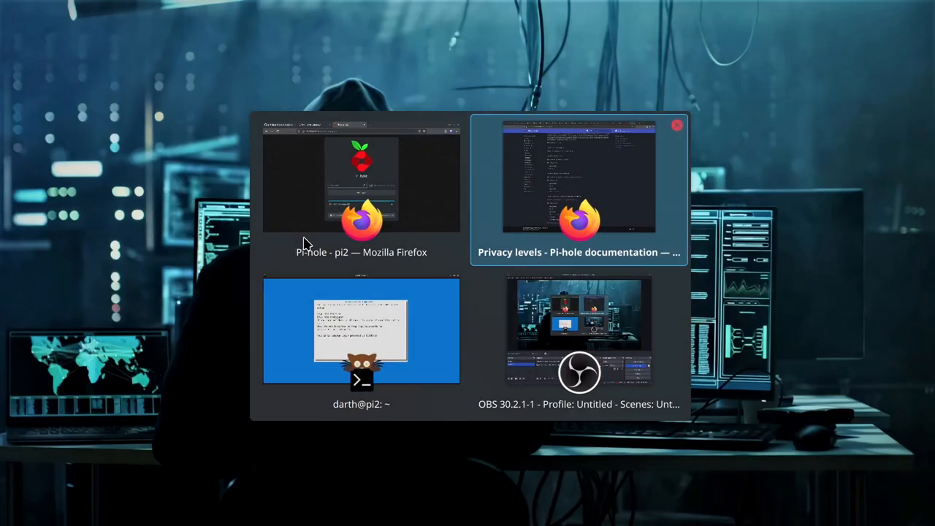
- View the Pi-hole dashboard in Firefox, then switch to the router's GPON Home Gateway login page
left_click(361, 332)
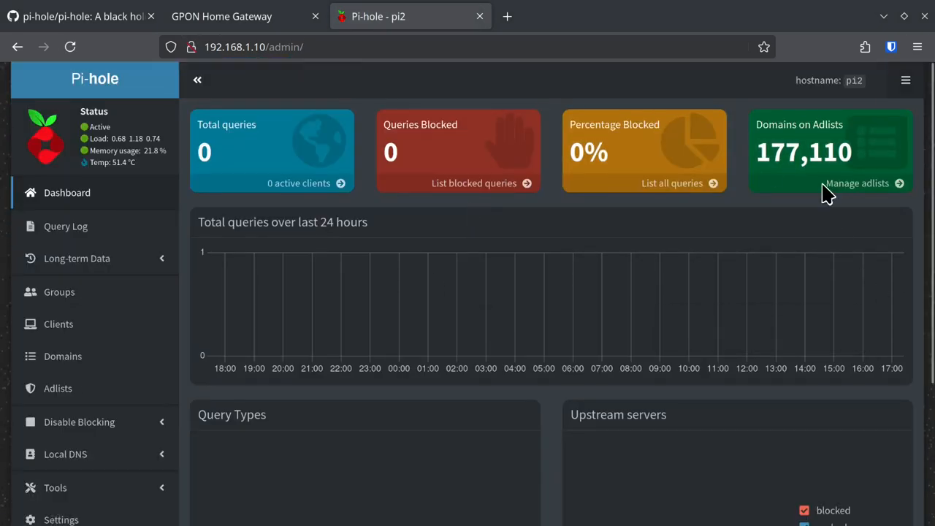
left_click(222, 16)
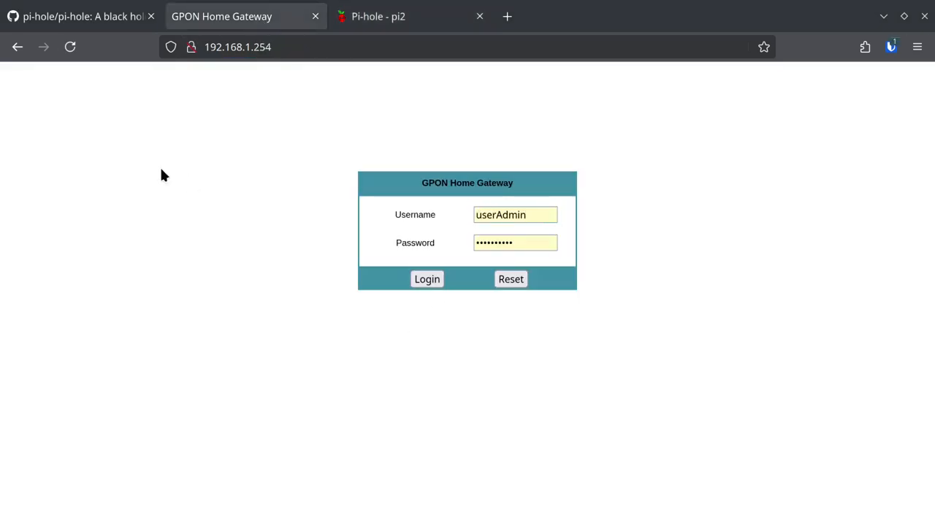
- Log in to the router and enter 192.168.1.10 as primary and secondary DNS under Network > LAN
left_click(426, 278)
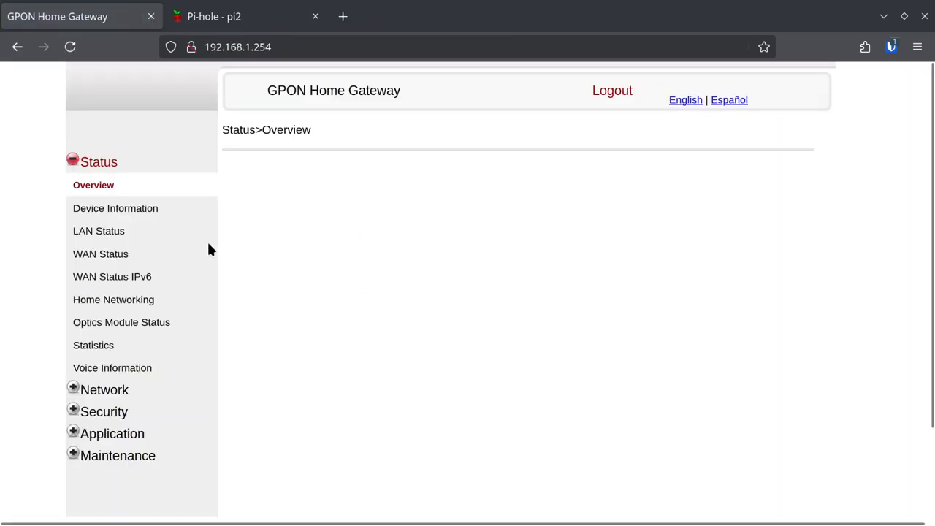
left_click(113, 300)
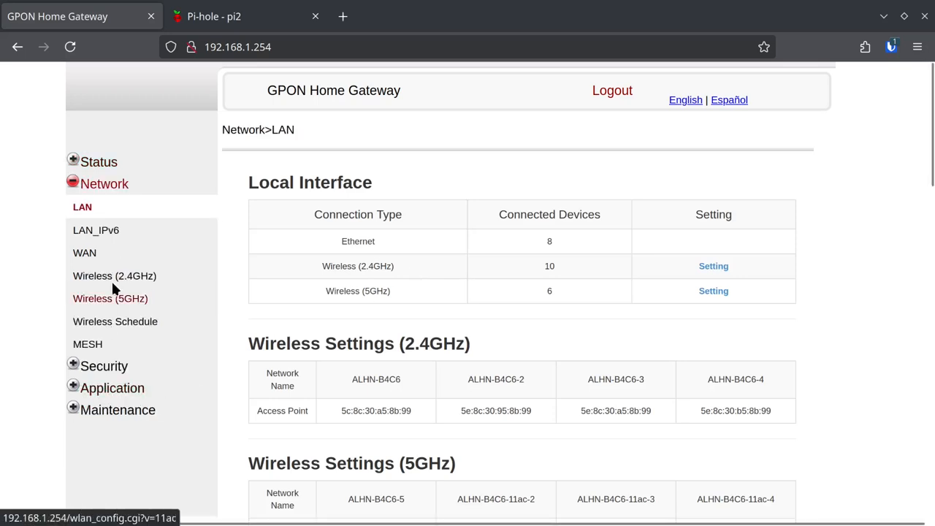
scroll("down", 3)
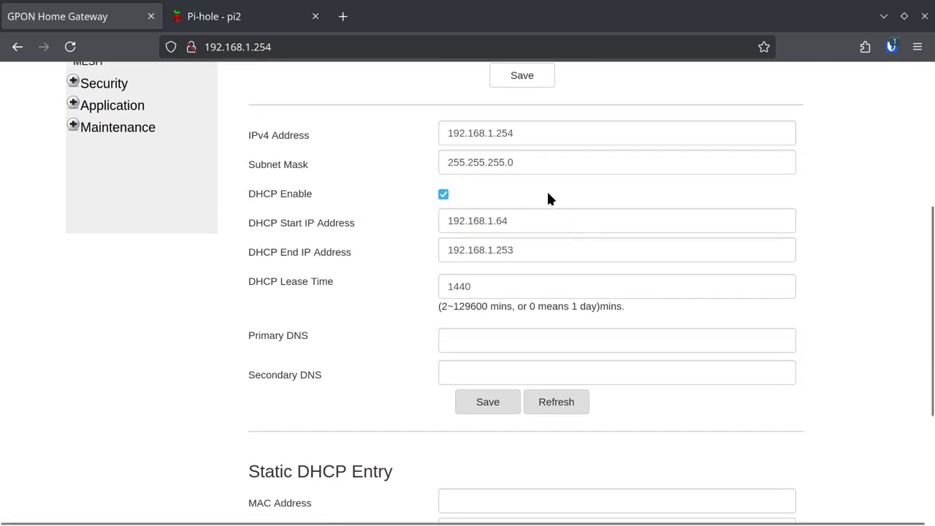
type("192.168.1")
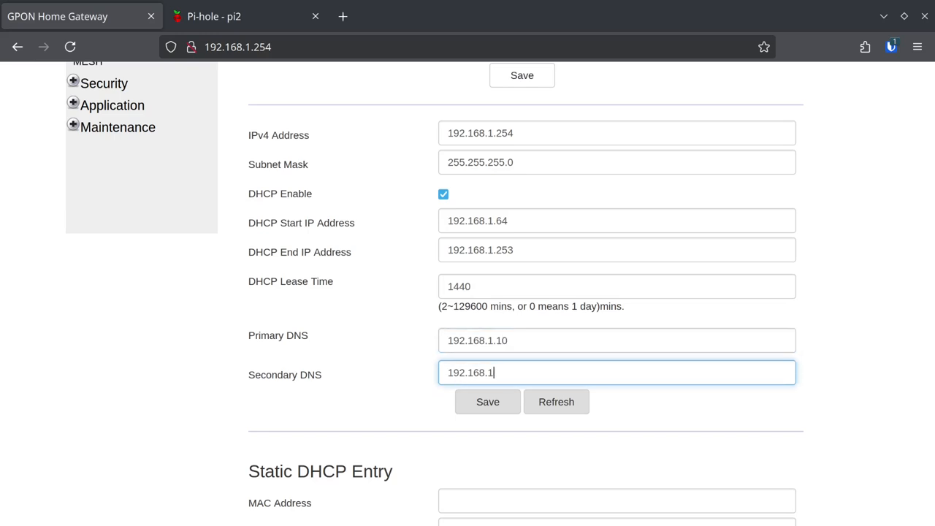
- Save the DNS settings, accept the gateway restart, and return to the Pi-hole admin page
left_click(487, 401)
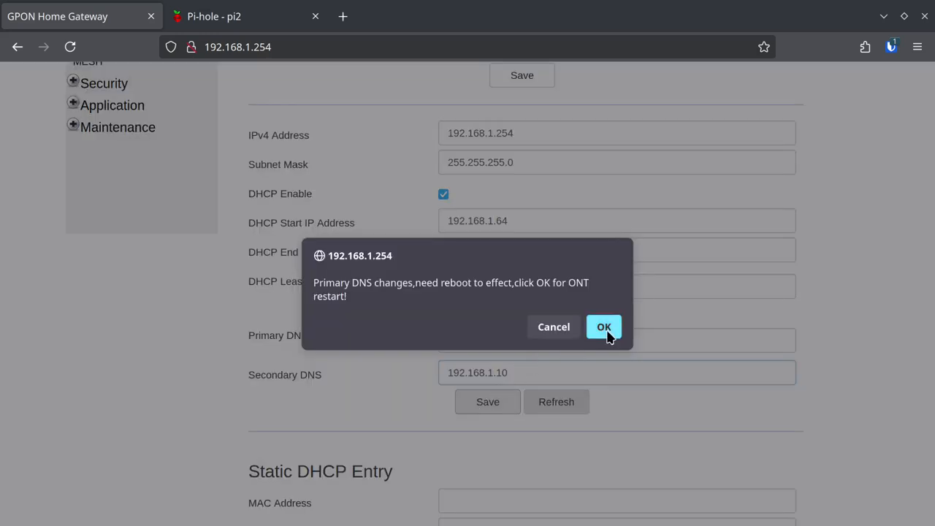
left_click(603, 326)
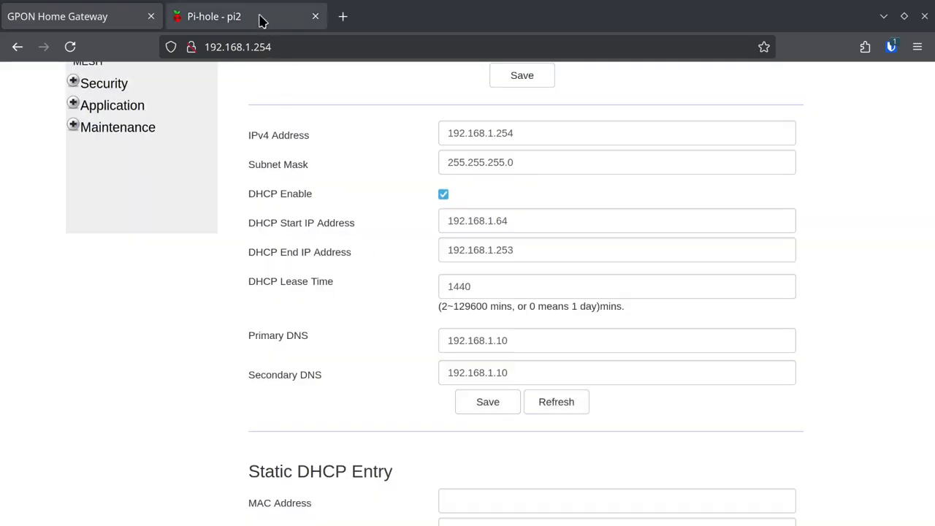
left_click(214, 16)
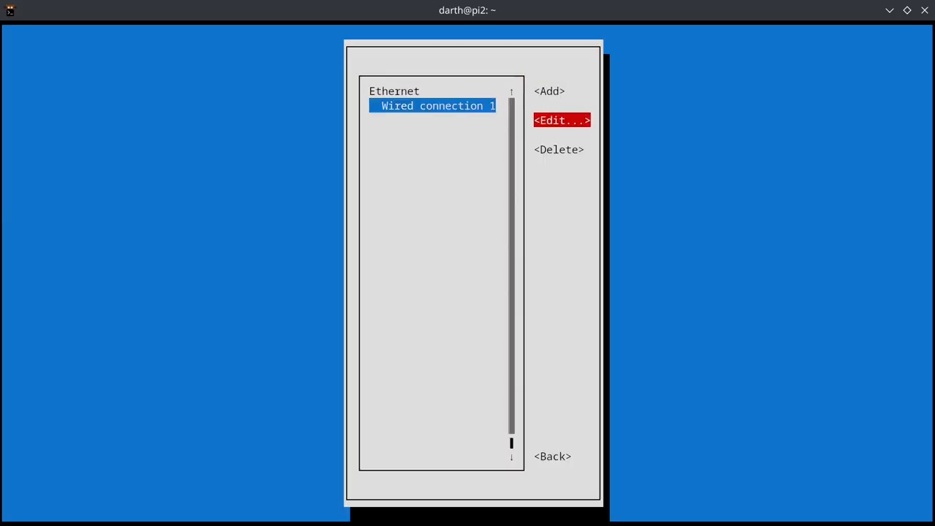
- Edit the Pi's Wired connection 1 in nmtui before rebooting
left_click(561, 119)
type("cat /etc/resolv.conf")
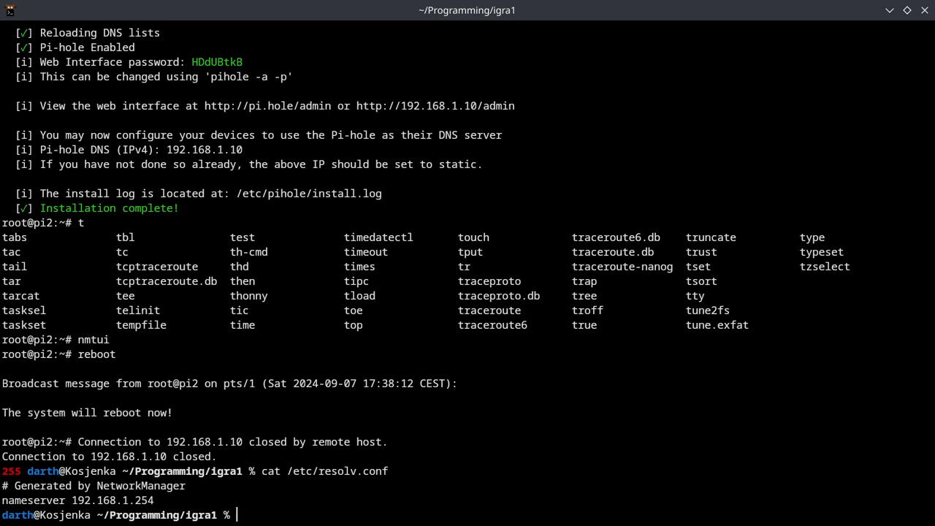
- Install Google Chrome from Flathub with flatpak, confirming the system-wide install
type("sudo pa")
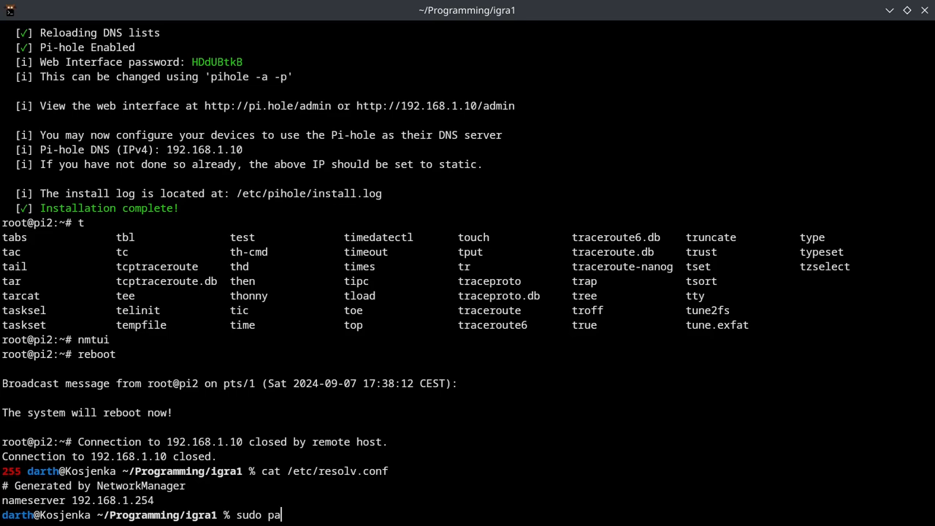
type("flatpak install chrome")
type("2")
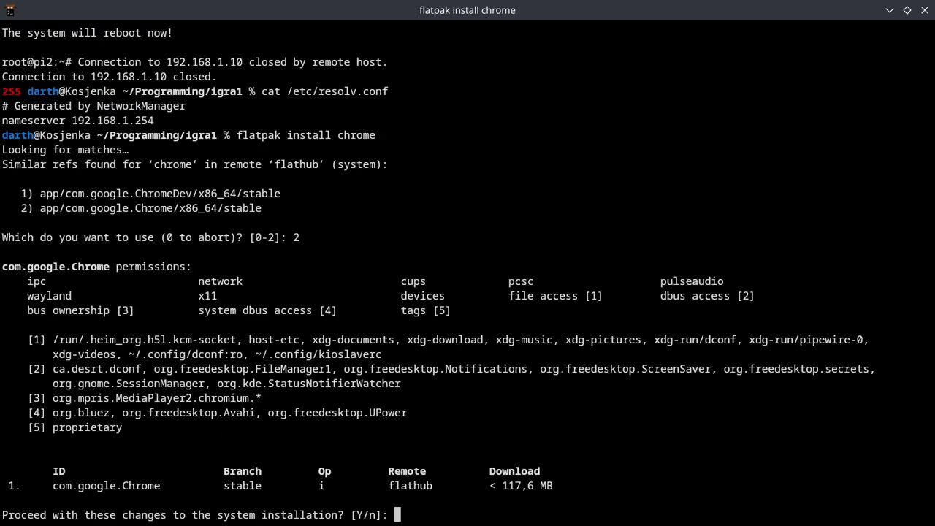
key("Return")
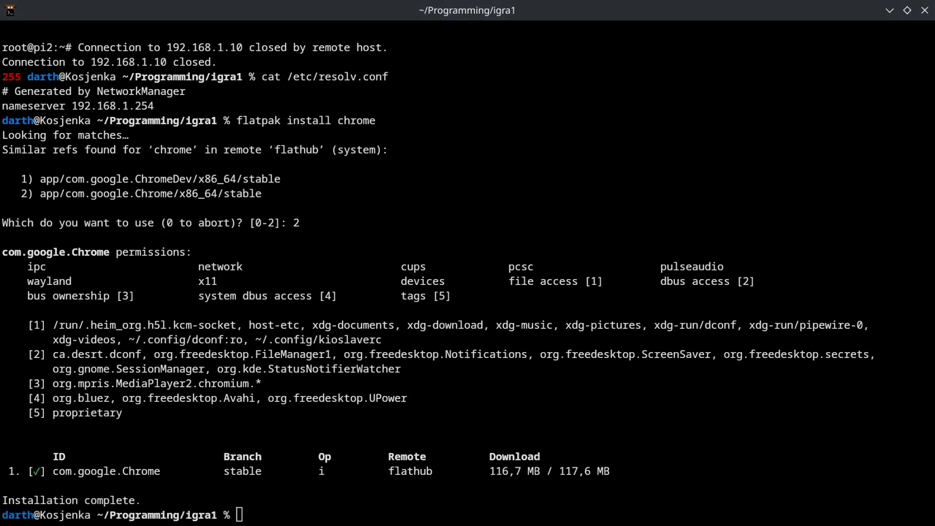
mouse_move(293, 380)
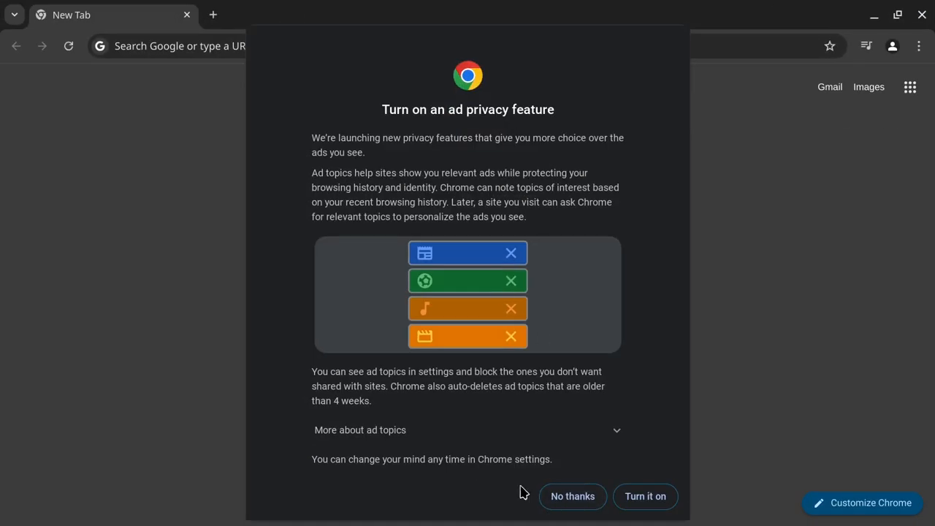
left_click(572, 496)
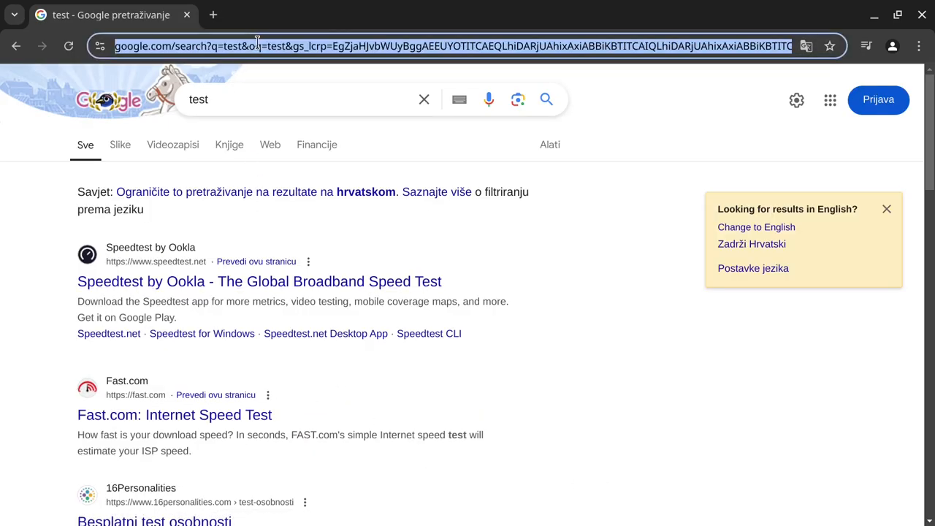
type("www.theverge.")
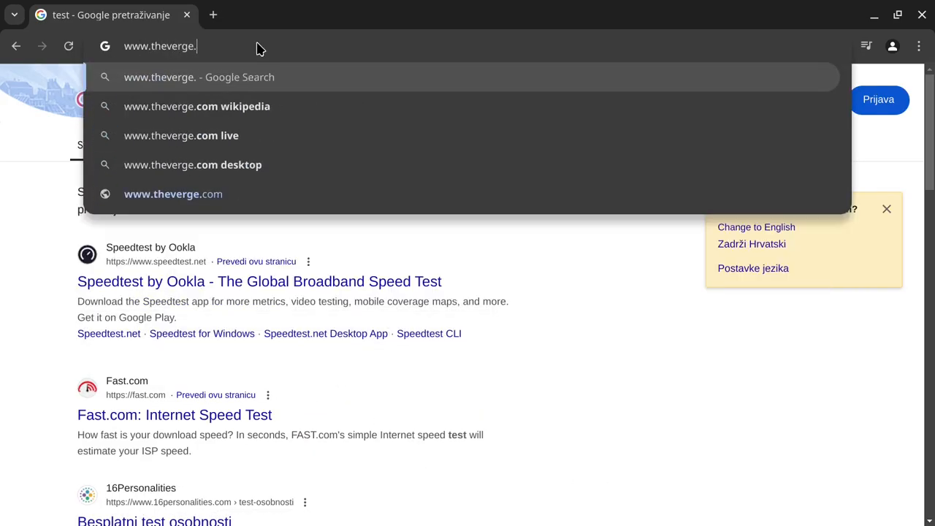
left_click(173, 194)
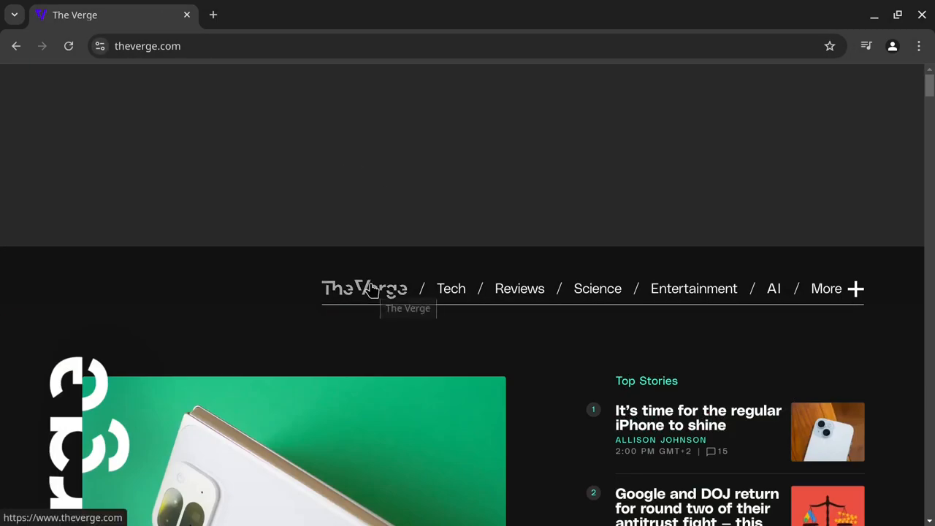
scroll("down", 3)
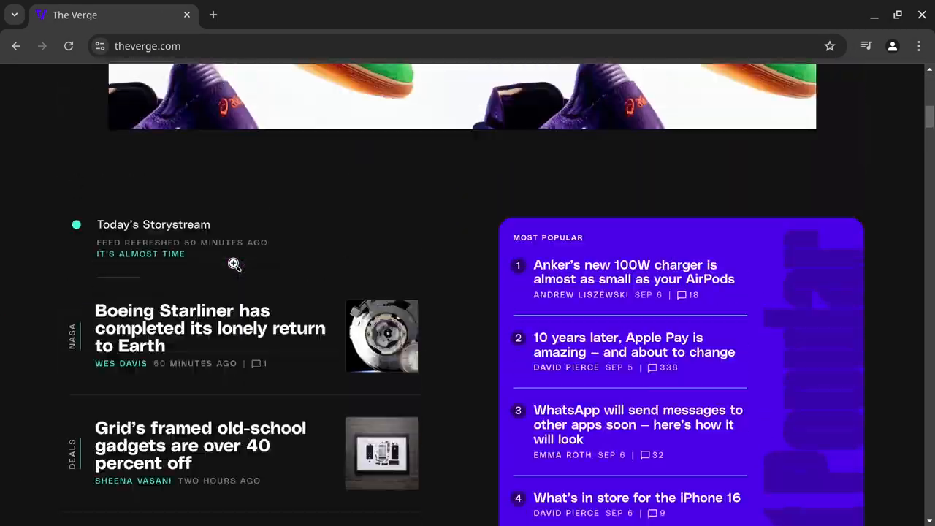
scroll("up", 3)
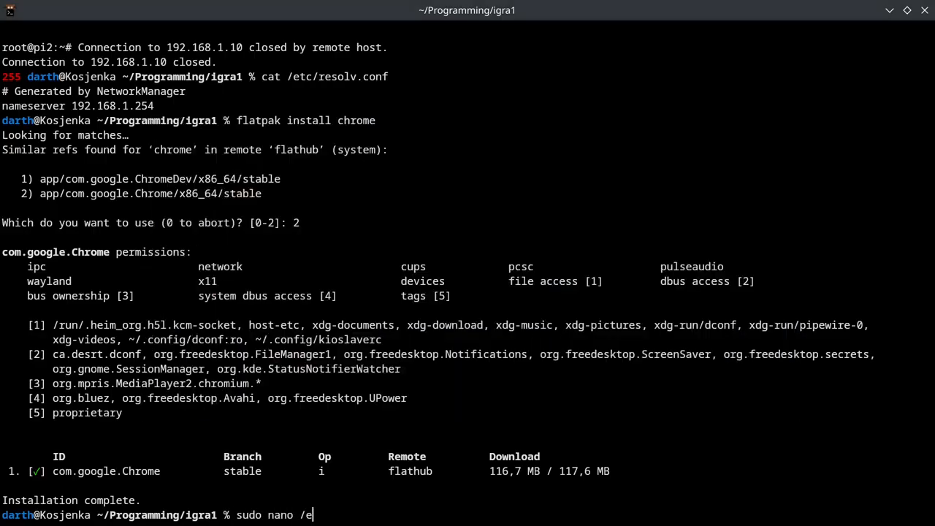
- Run sudo nano /etc/resolv.conf in Kitty and authenticate with the administrator password
key("Return")
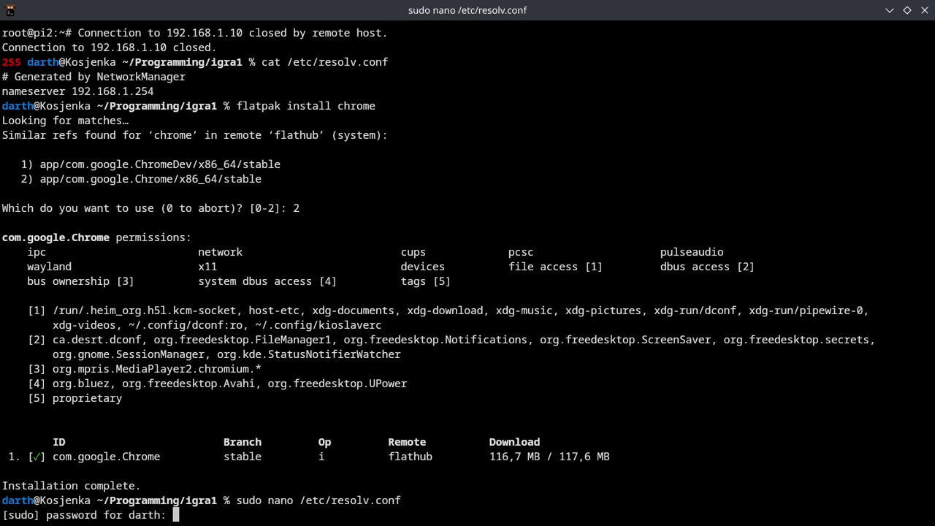
key("Return")
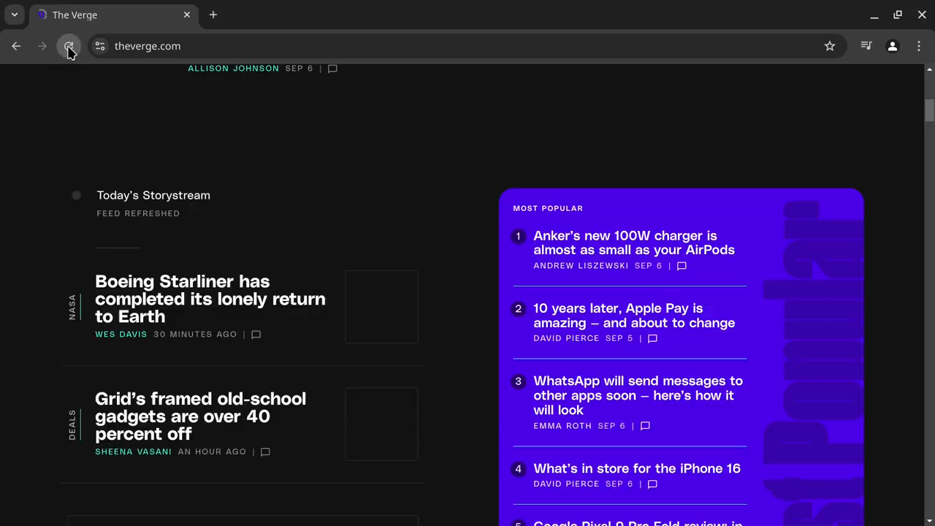
- Reload The Verge and read the Google Pixel 9 Pro Fold review ad-free
left_click(68, 46)
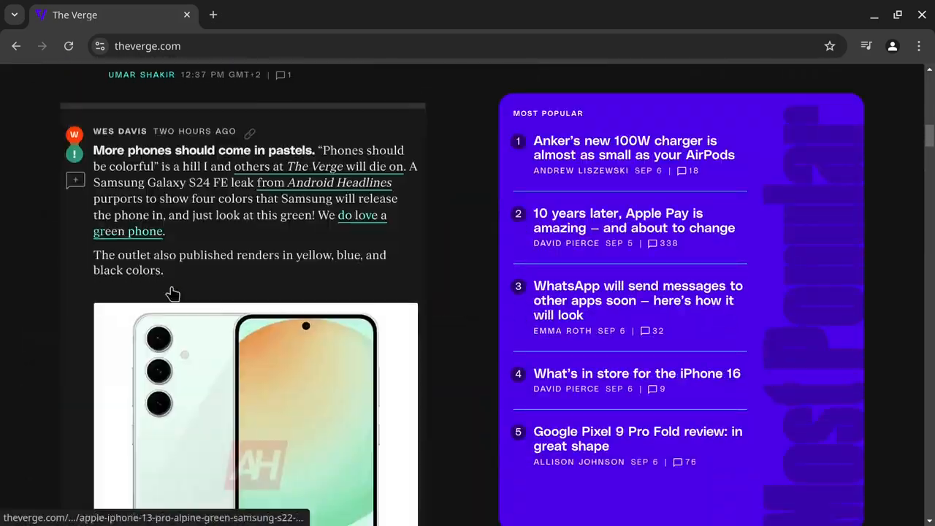
scroll("down", 3)
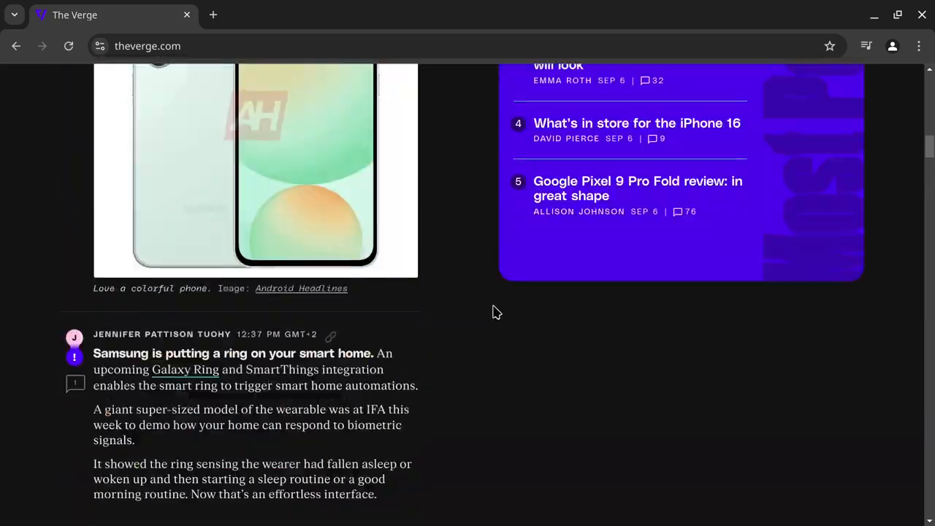
left_click(637, 189)
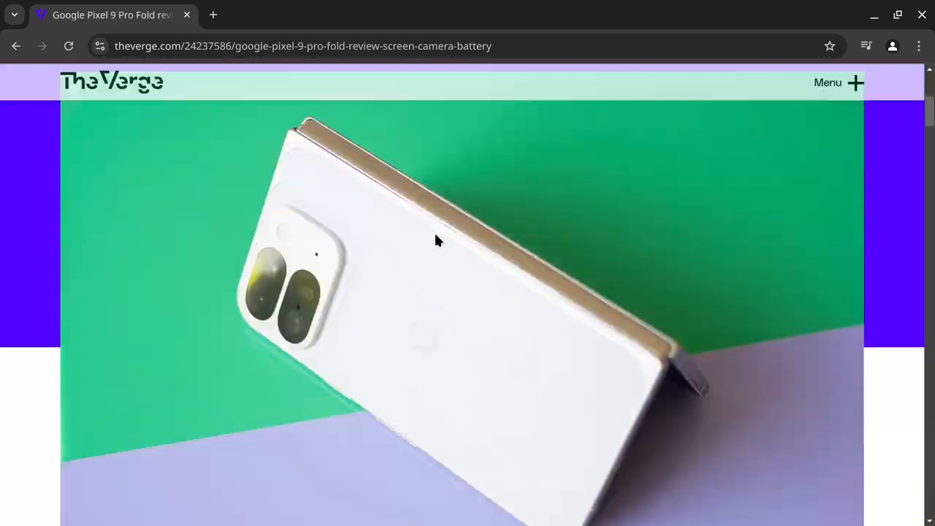
scroll("down", 3)
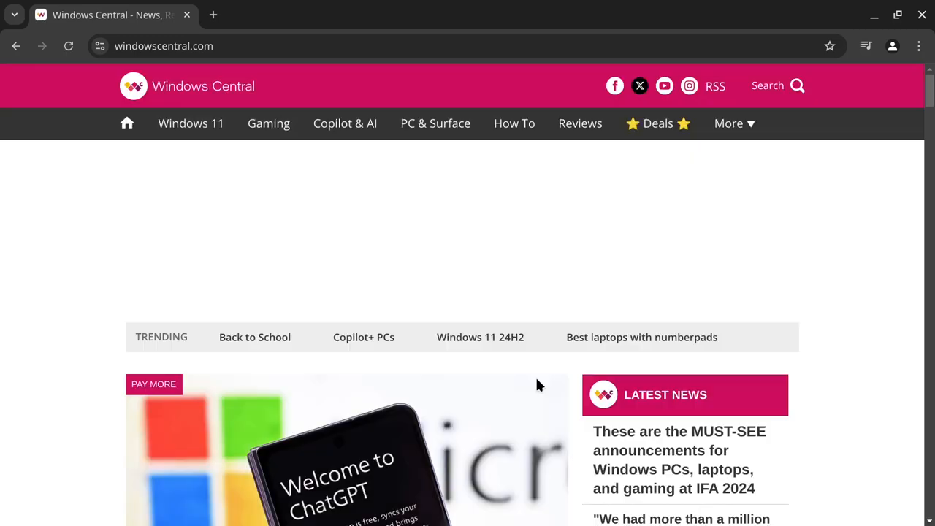
- Browse a Windows Central article without ads, then switch back to the Pi-hole dashboard in Firefox
scroll("down", 3)
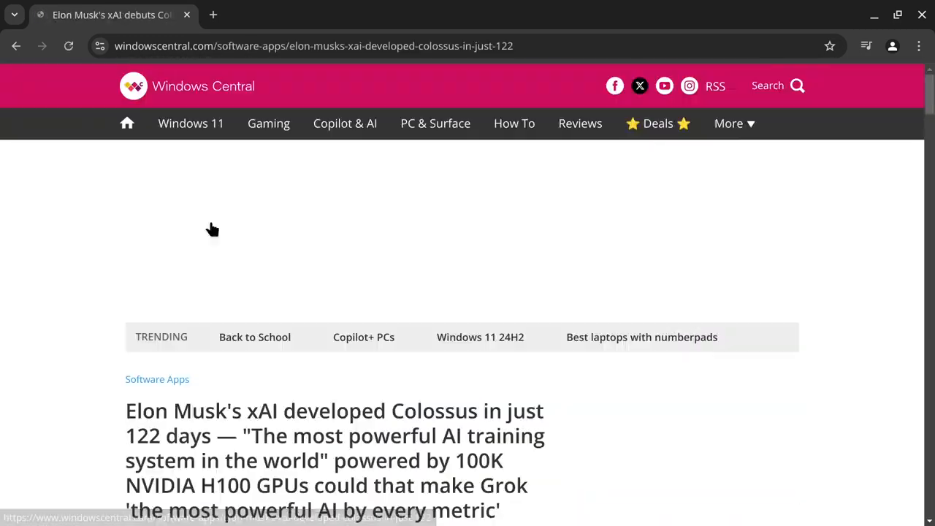
scroll("down", 3)
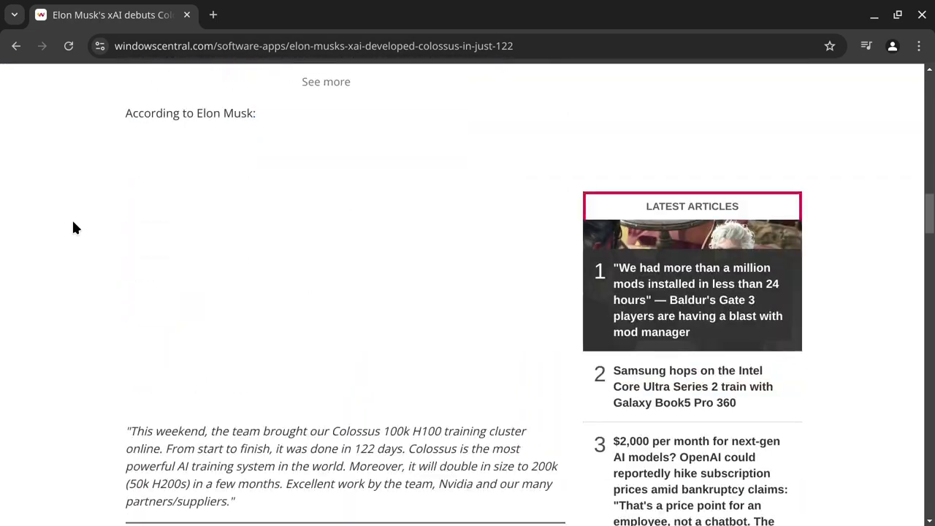
scroll("up", 3)
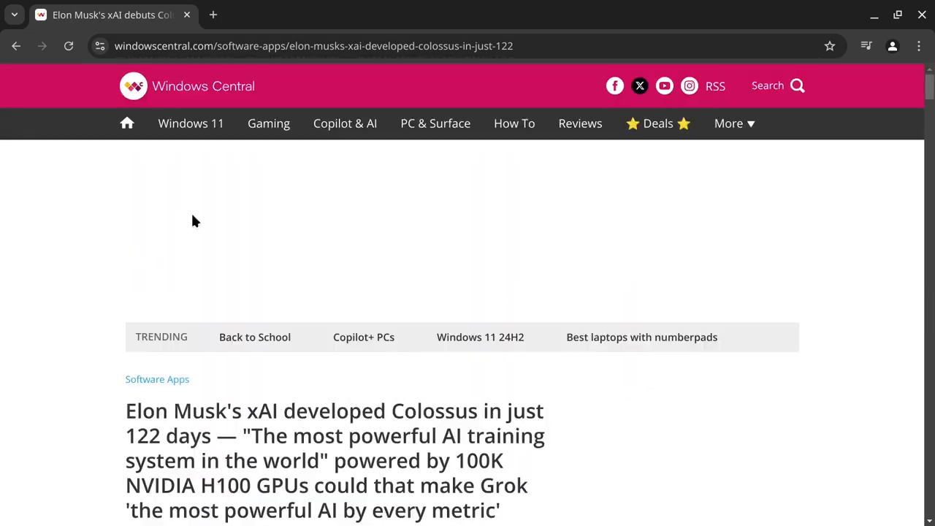
key("alt+Tab")
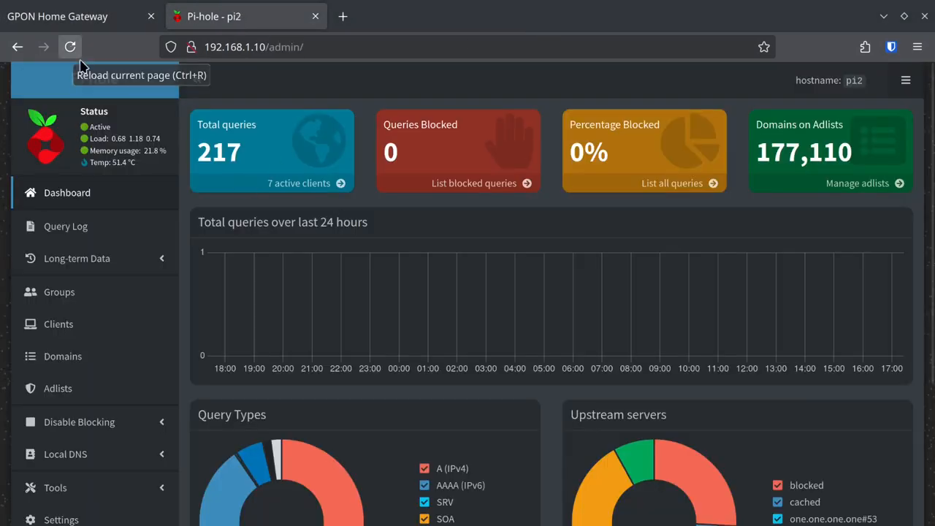
- Browse the Pi-hole Query Log across its first pages of recent DNS queries
scroll("down", 3)
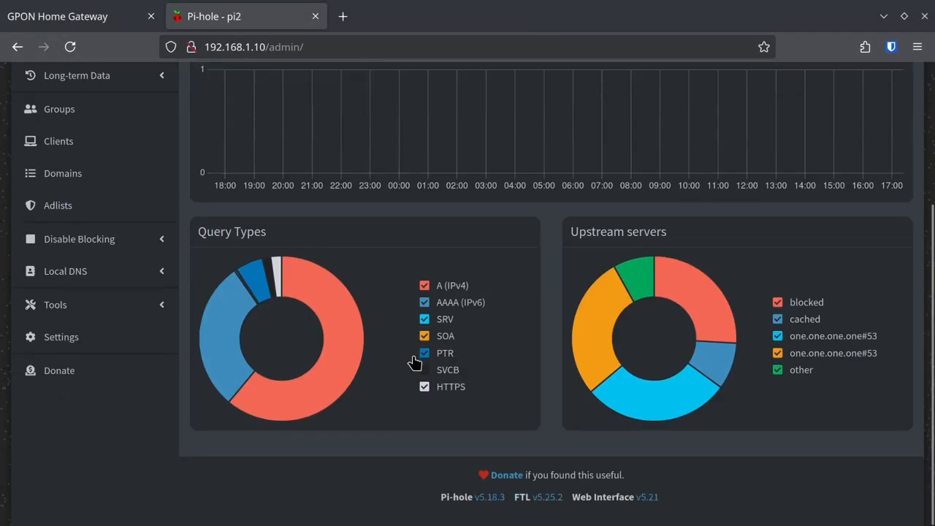
scroll("up", 3)
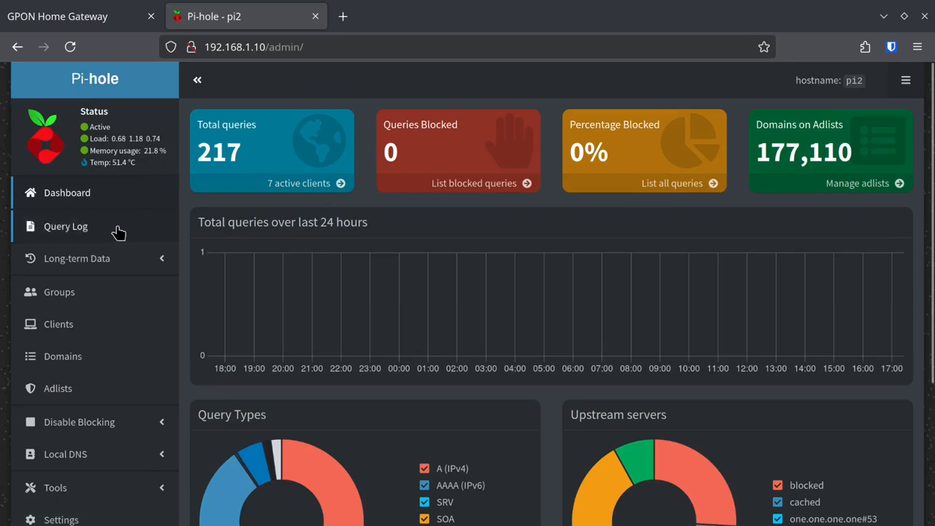
left_click(66, 226)
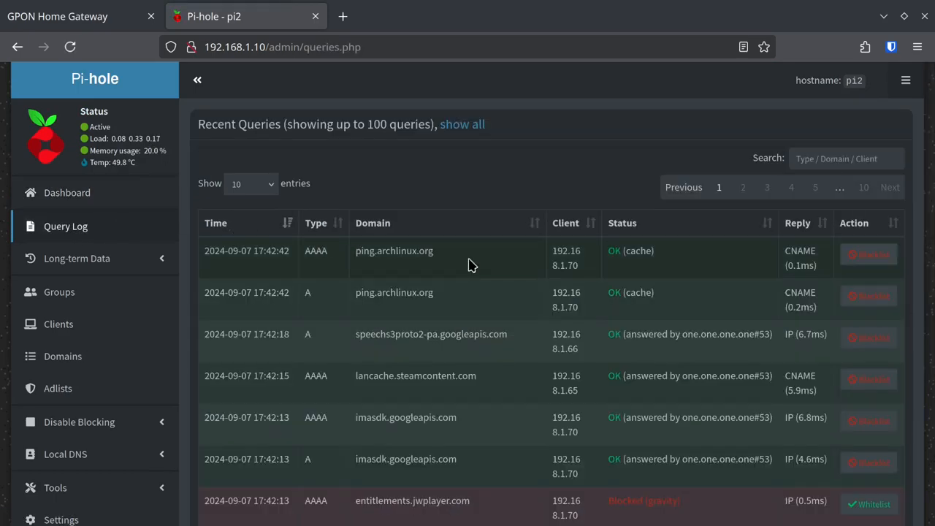
scroll("down", 3)
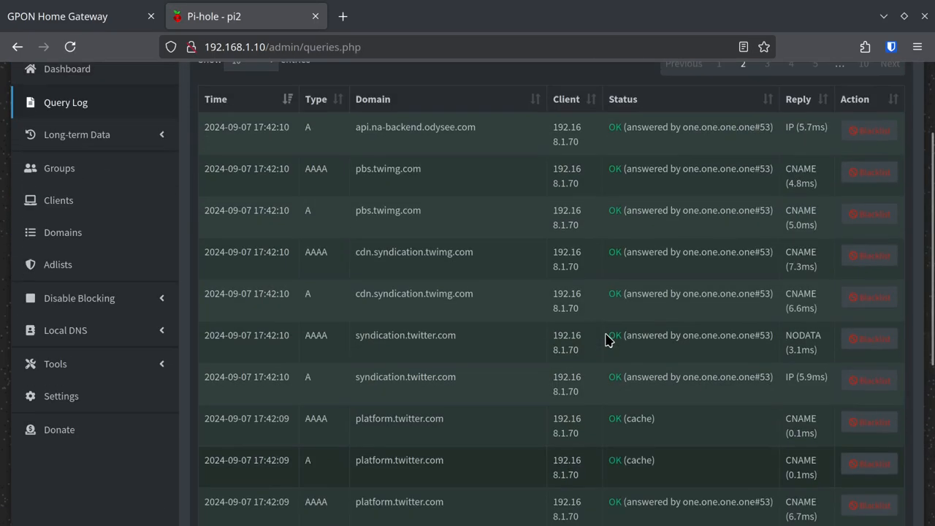
left_click(766, 64)
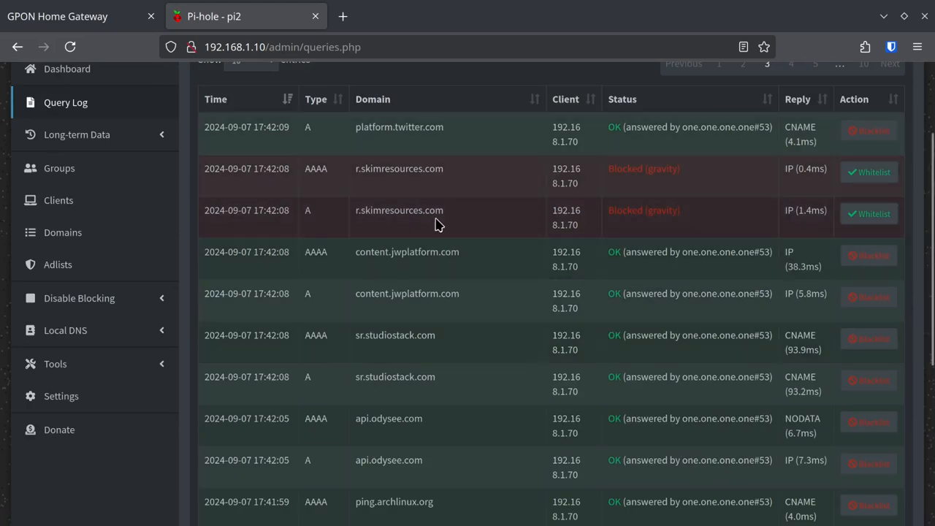
- Switch to the Long-term Data graphical statistics page
left_click(77, 134)
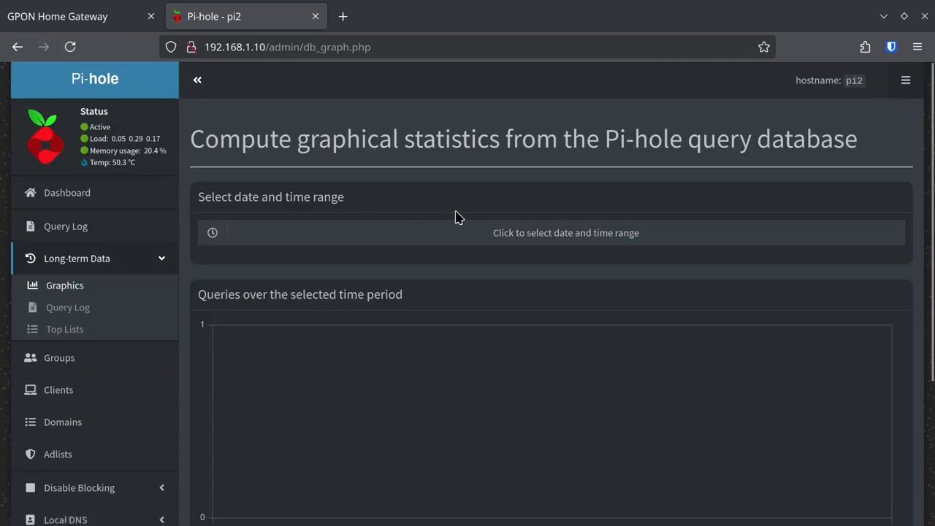
- Chart today's permitted and blocked queries, then review the long-term query log and top lists
left_click(565, 233)
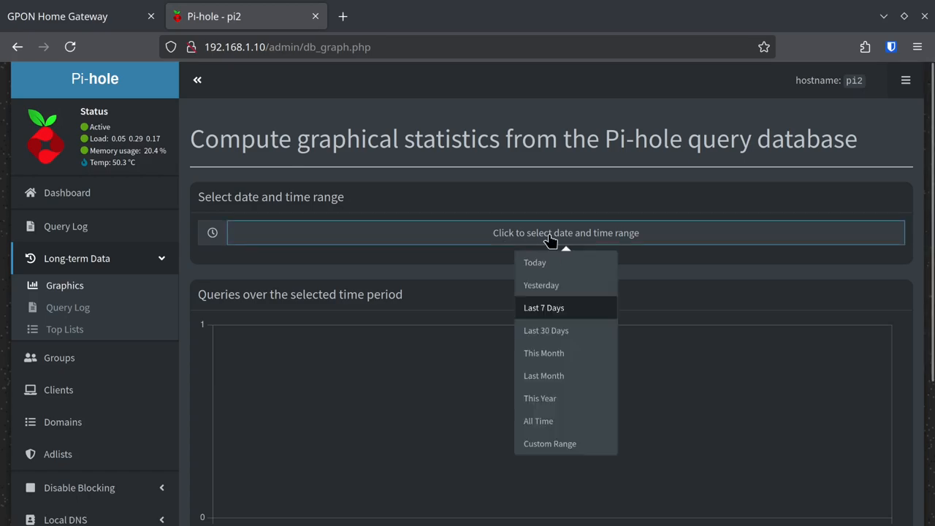
left_click(534, 262)
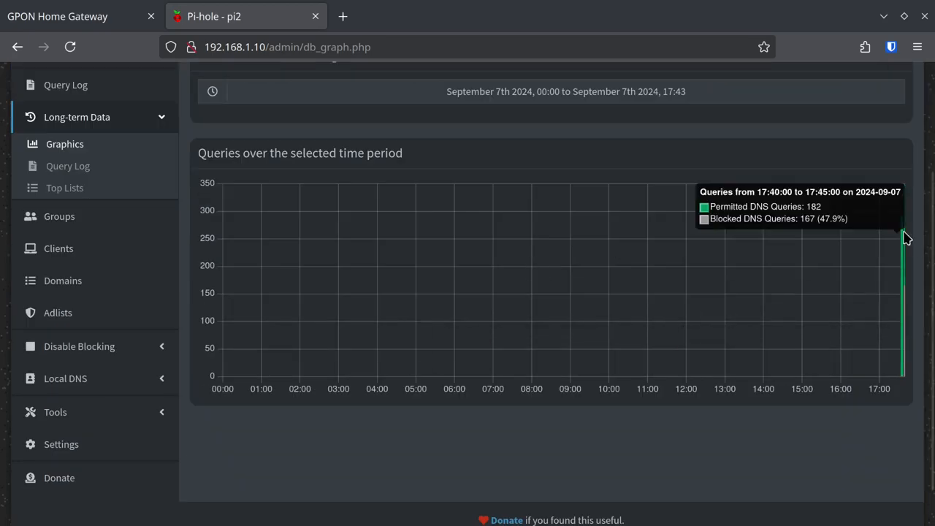
left_click(67, 166)
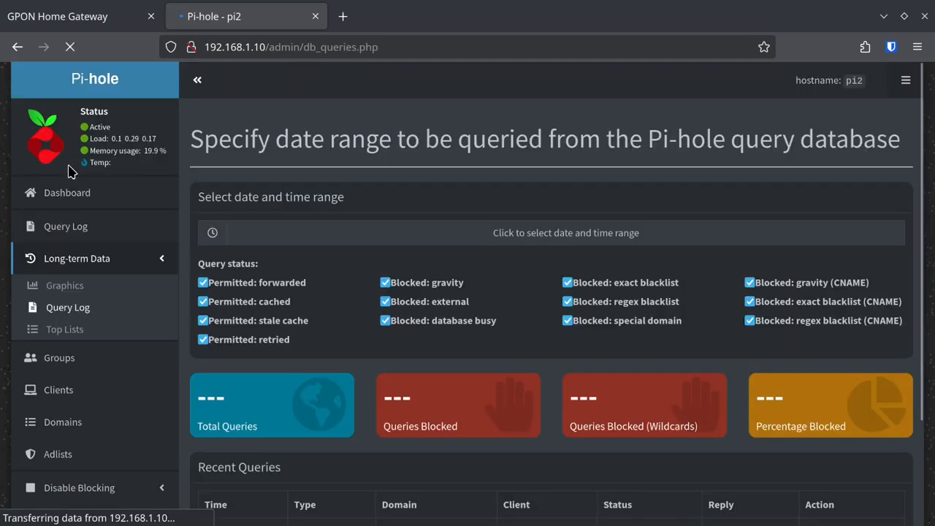
left_click(64, 329)
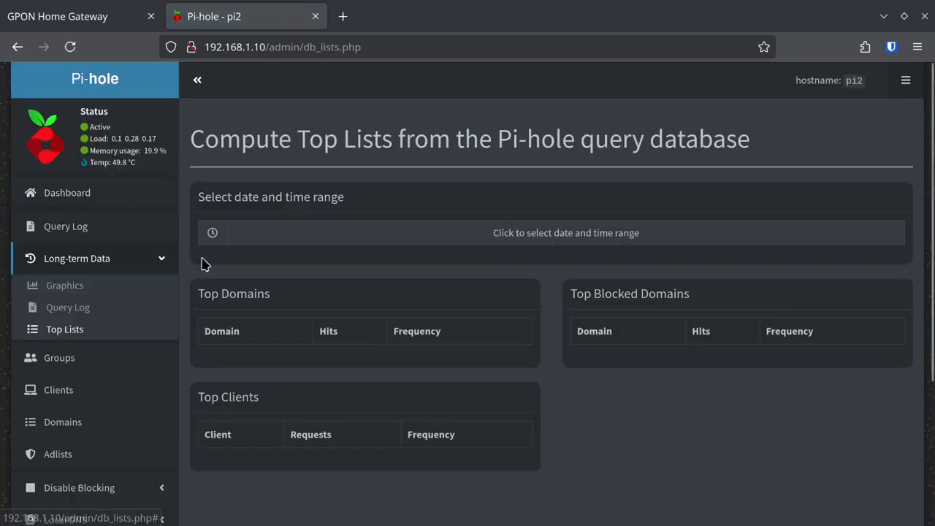
- Tour the Clients, Domains, Adlists, DNS Records and CNAME Records pages, ending on Pi-hole diagnosis
left_click(58, 390)
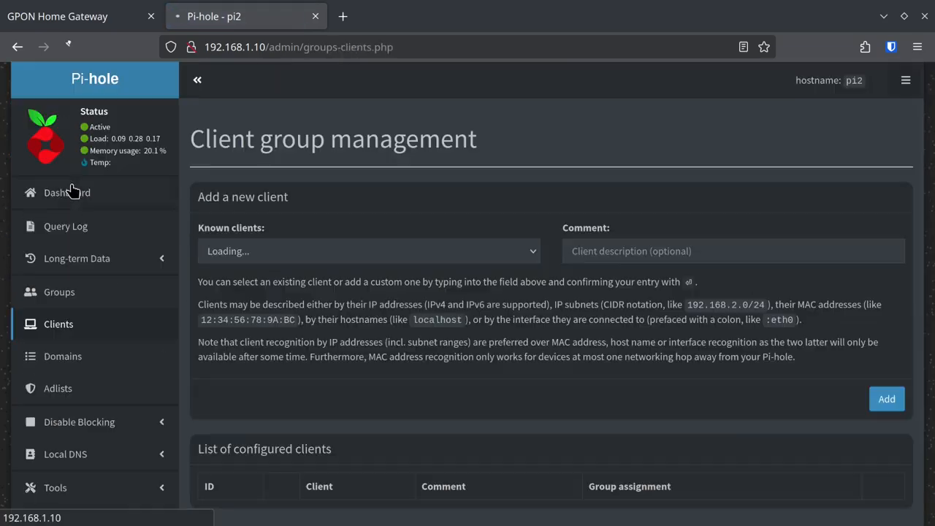
left_click(62, 356)
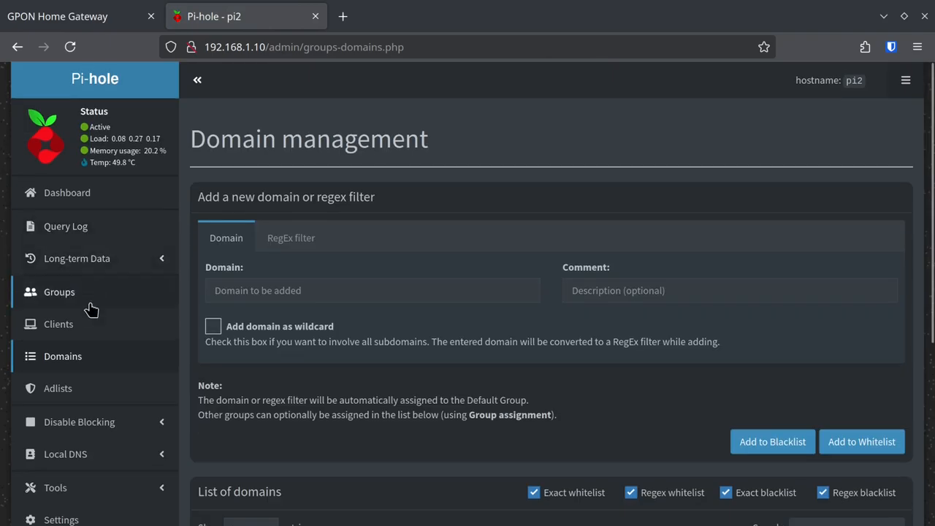
left_click(58, 388)
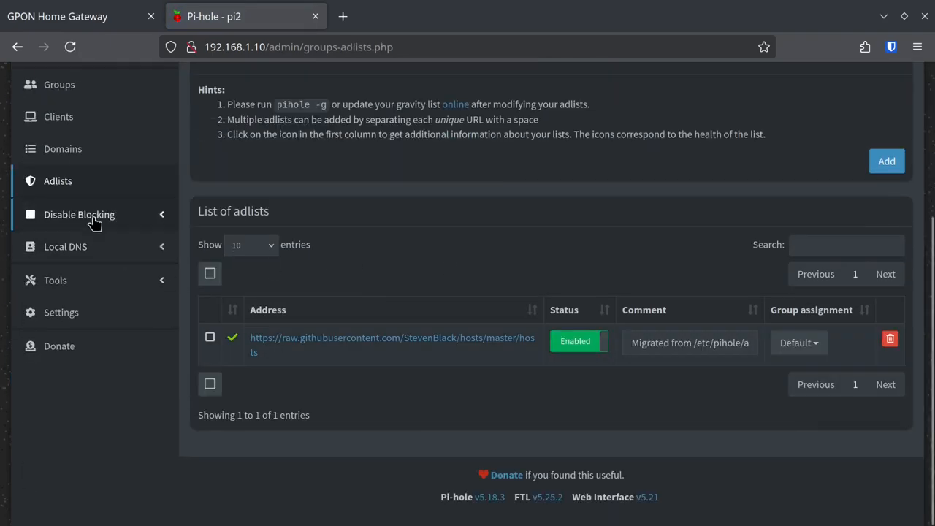
left_click(79, 214)
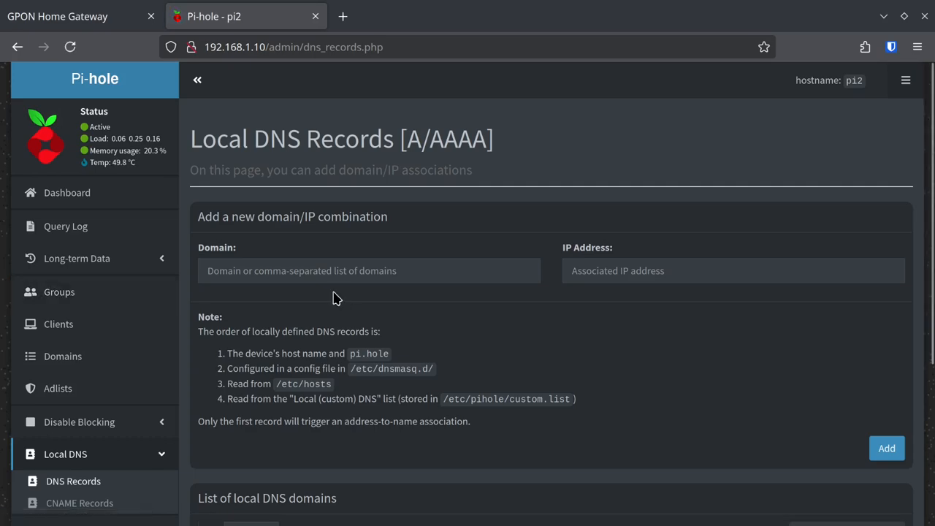
left_click(79, 502)
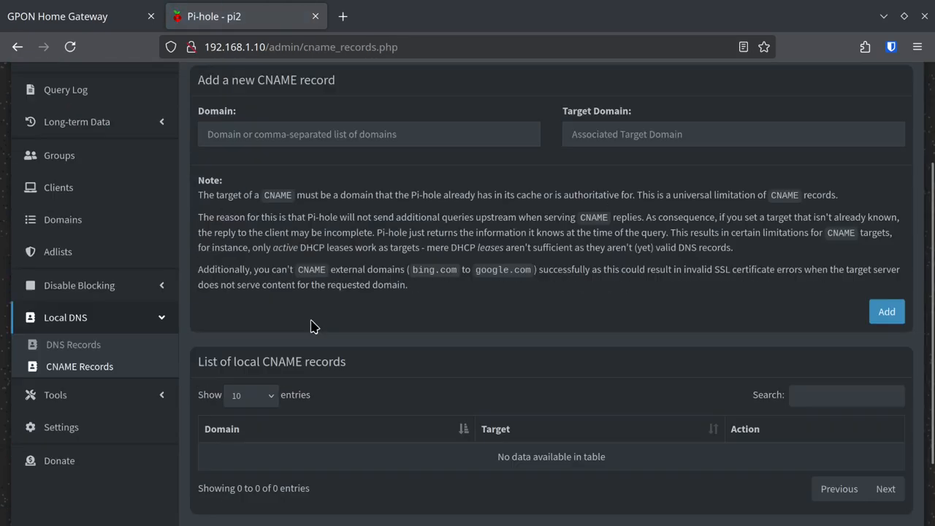
left_click(56, 395)
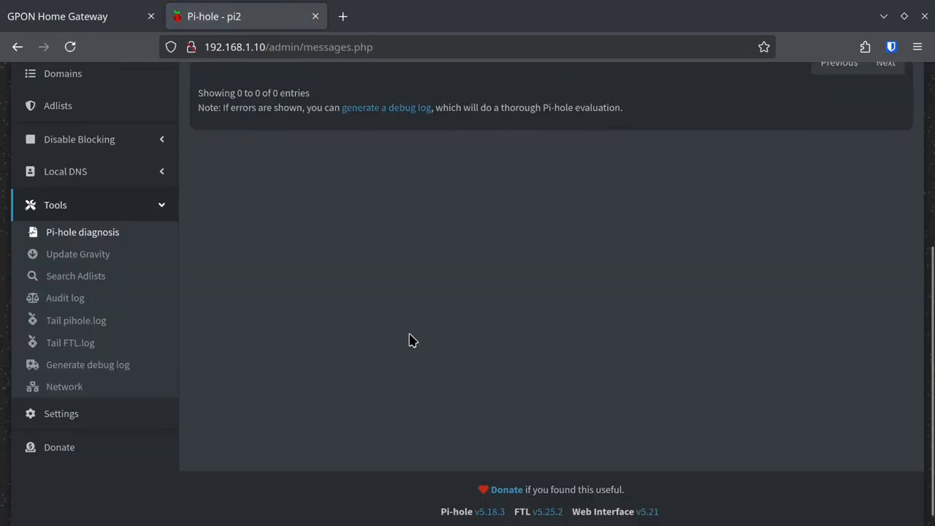
- Run Update Gravity, view the FTL log tail and network device table, then go to Settings
left_click(78, 254)
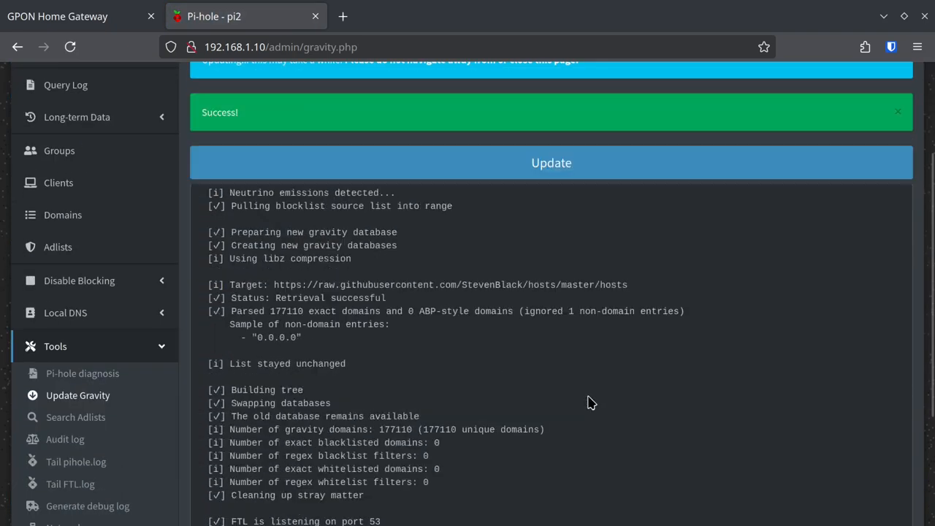
left_click(76, 416)
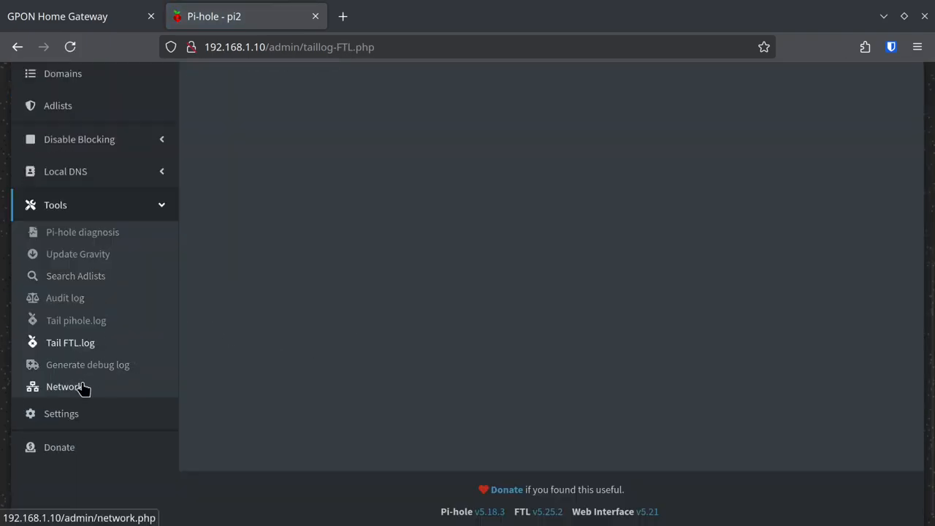
left_click(64, 386)
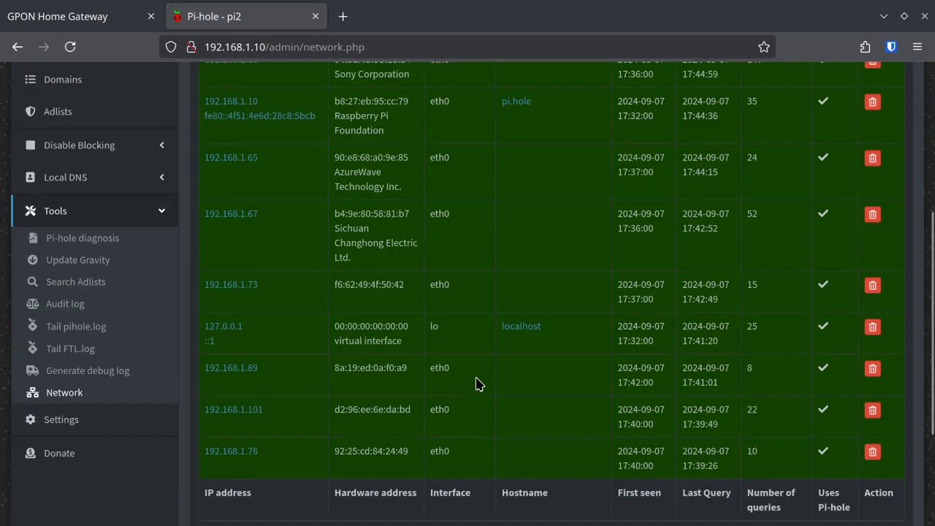
left_click(60, 418)
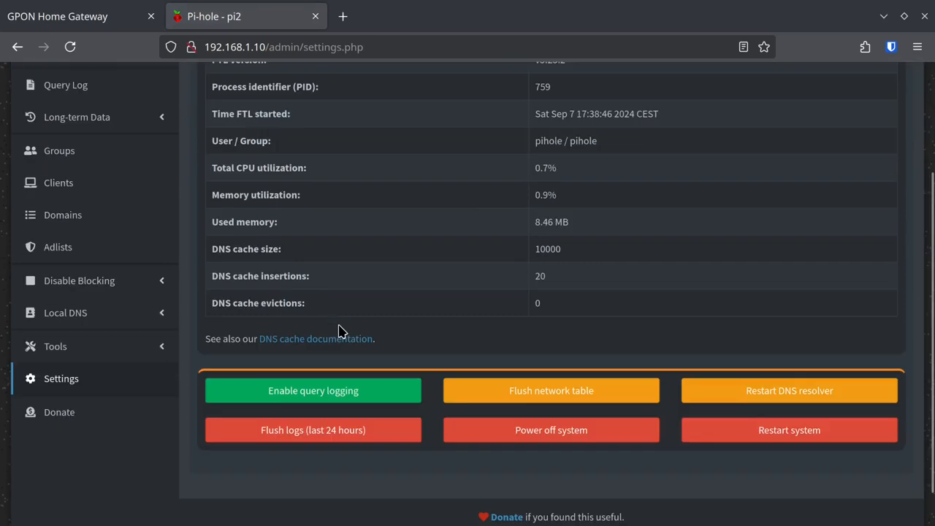
mouse_move(378, 394)
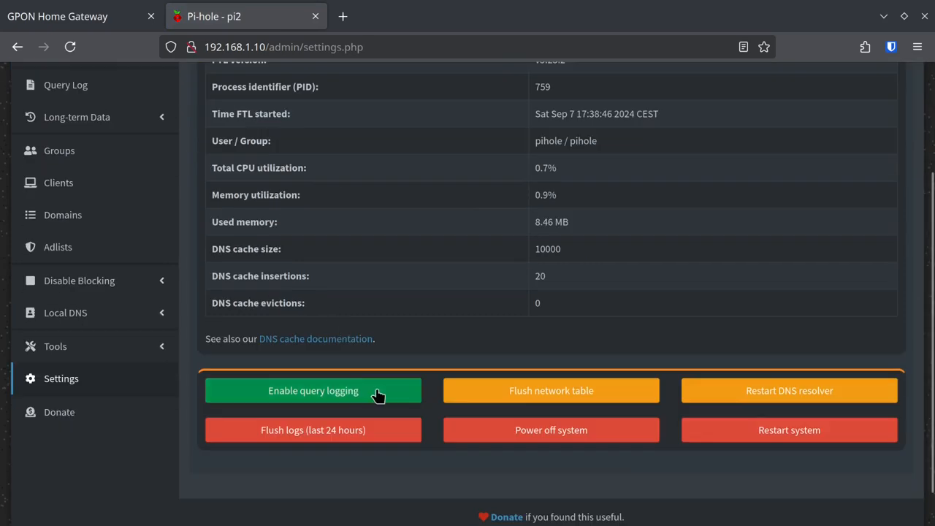
- Enable query logging on the System tab and reach the Web interface settings for the LCARS theme
left_click(312, 390)
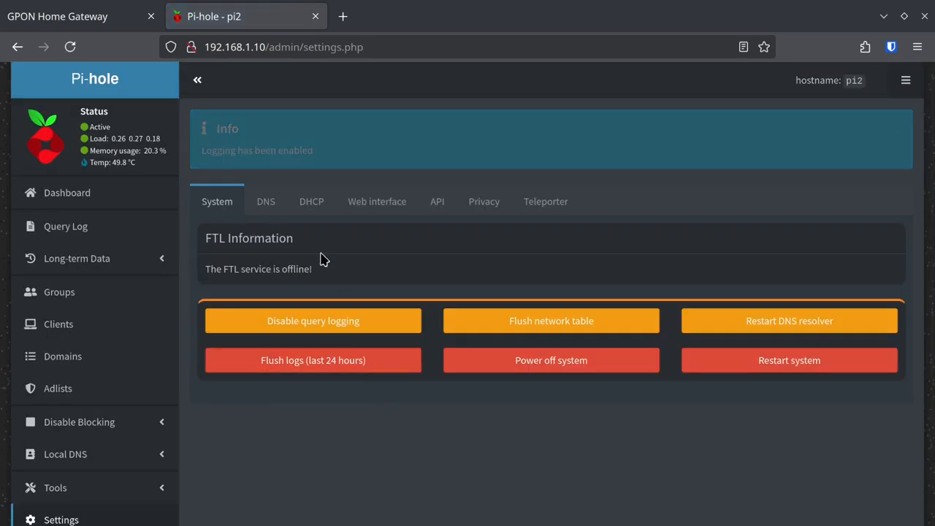
left_click(266, 201)
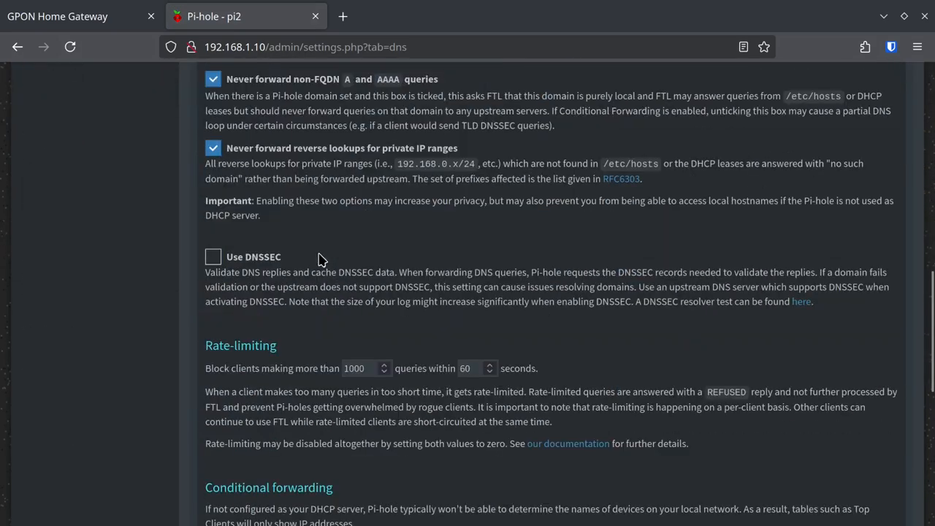
left_click(345, 101)
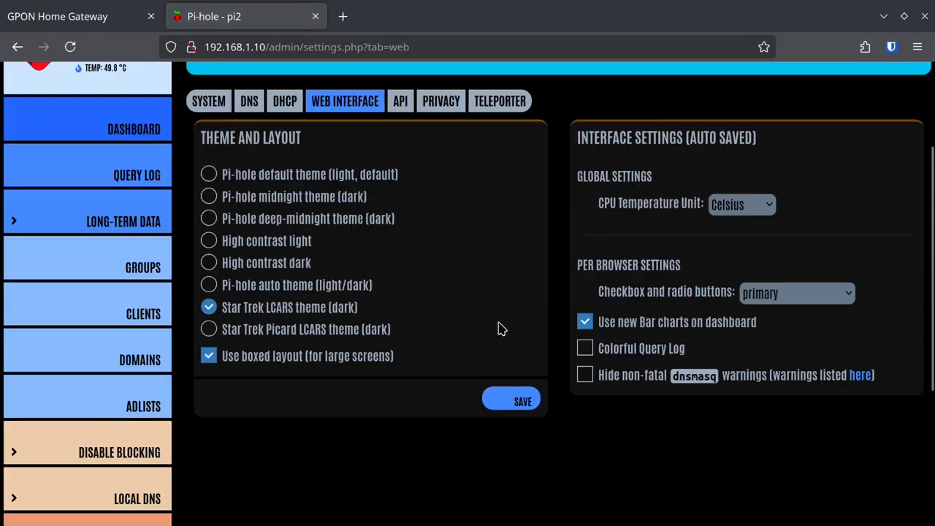
- Review the Privacy tab levels, then return to the LCARS dashboard showing 715 queries, 175 blocked
scroll("up", 3)
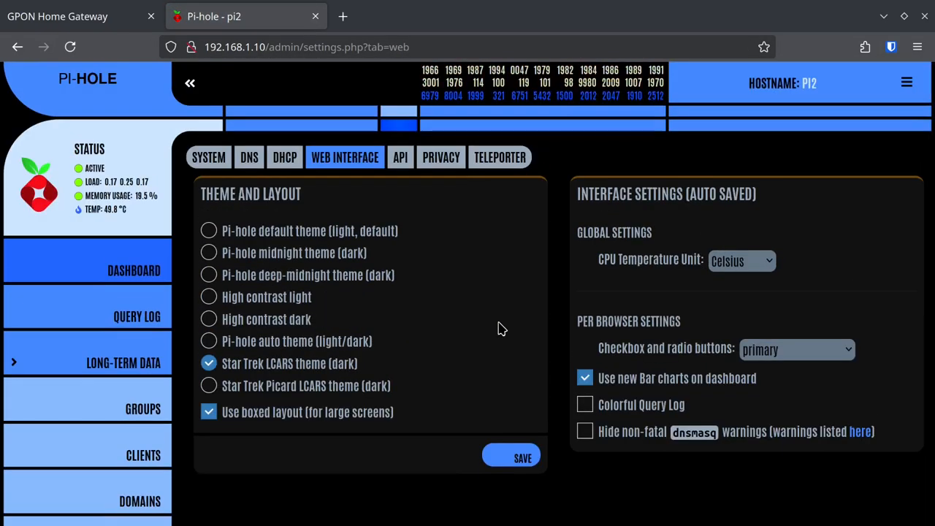
left_click(441, 157)
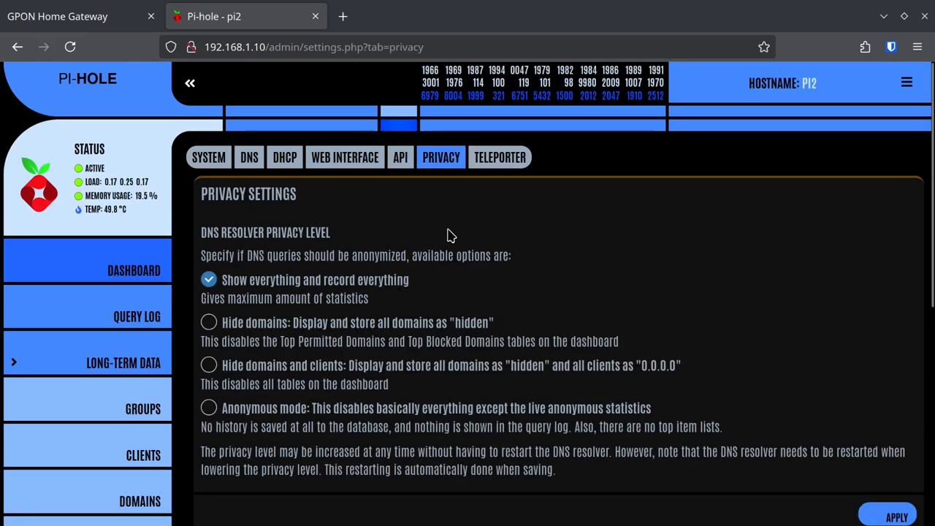
left_click(134, 270)
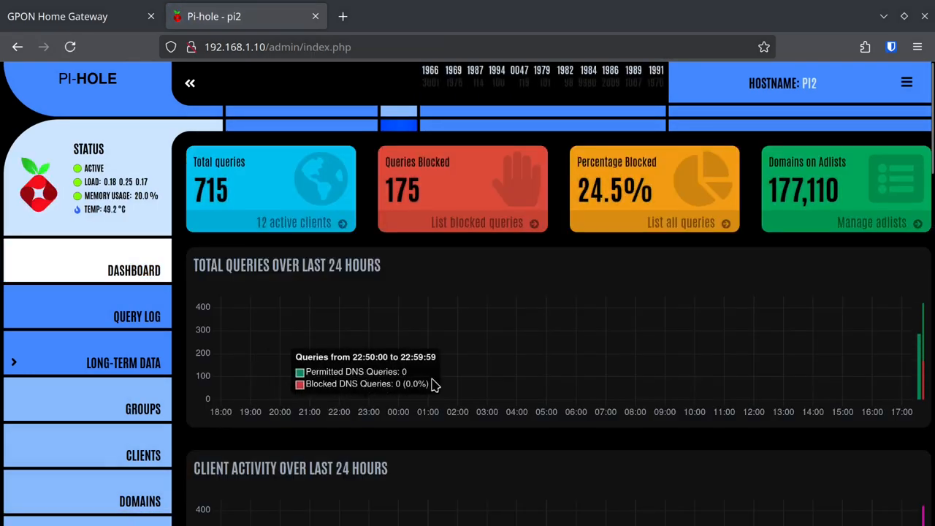
mouse_move(593, 274)
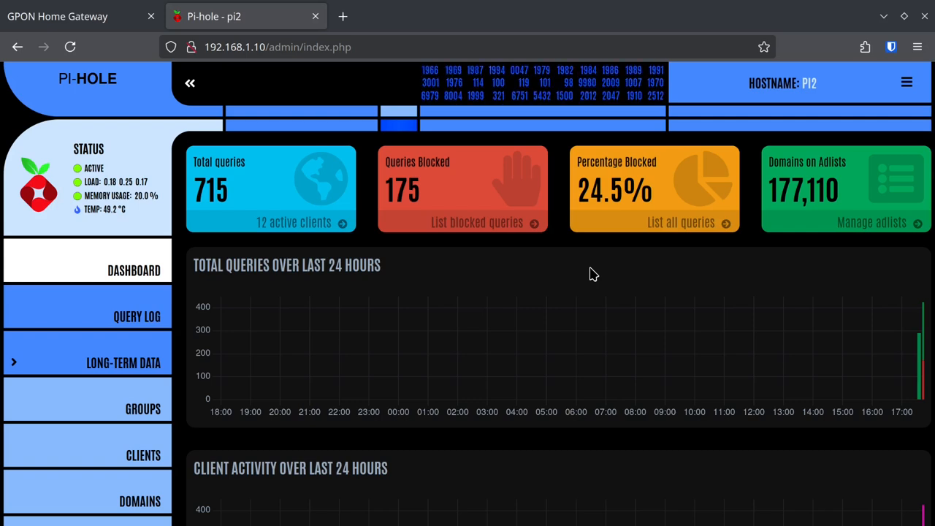
mouse_move(526, 263)
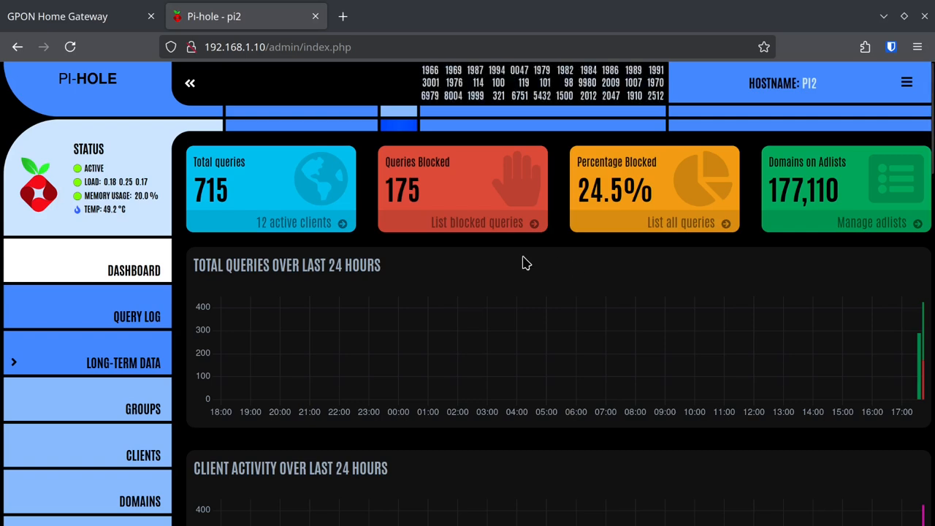